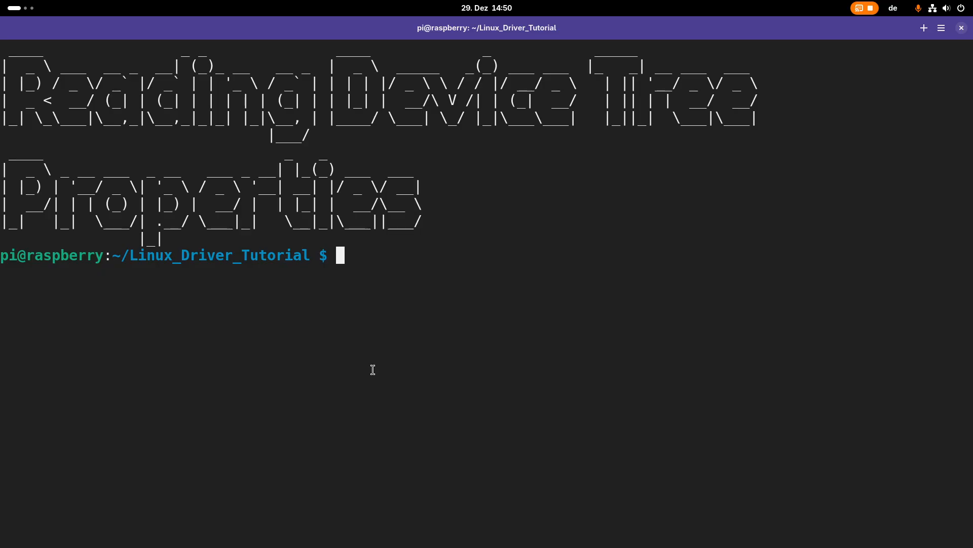
- Open 16_dt_dev_driver/my_overlay.dts in vim to view its string_var and int_var properties
type("vim 1")
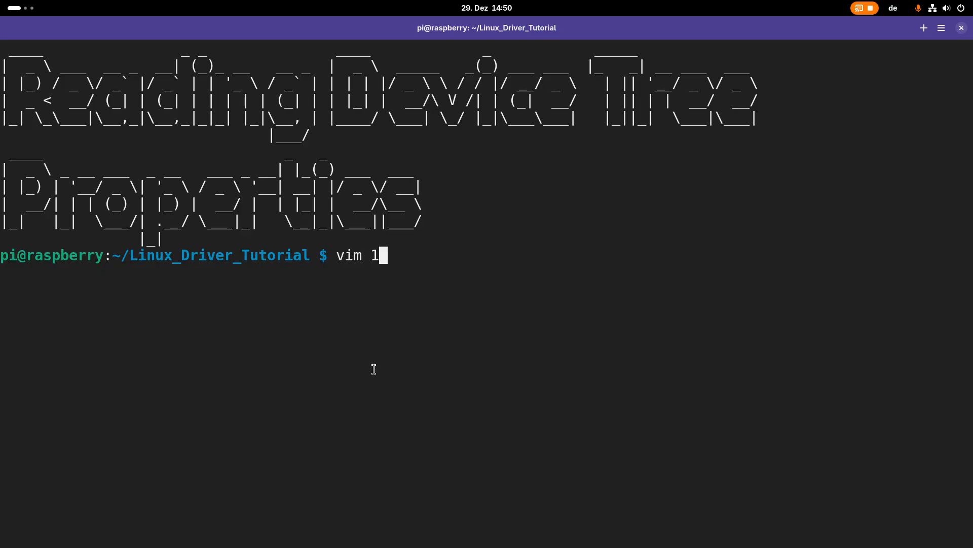
type("6_dt_dev_driver/my_")
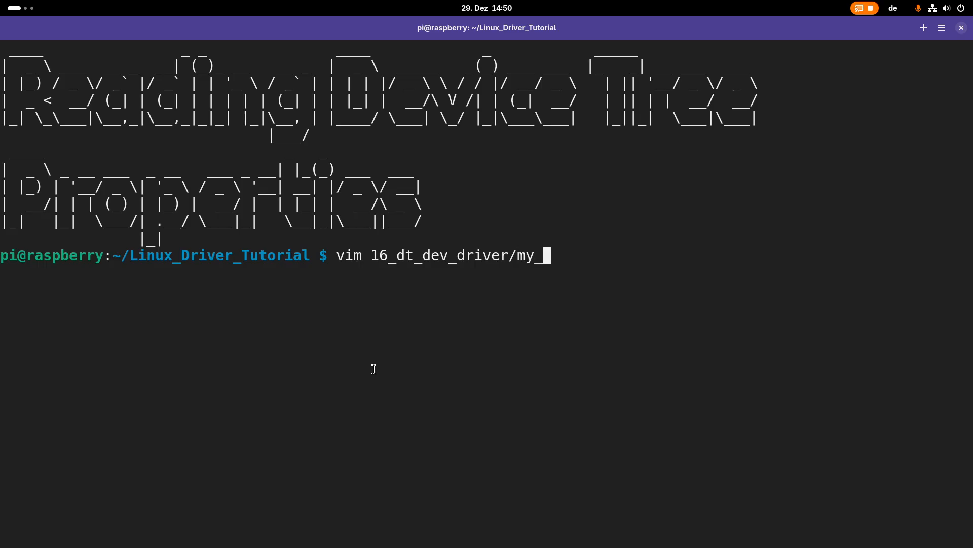
key("Return")
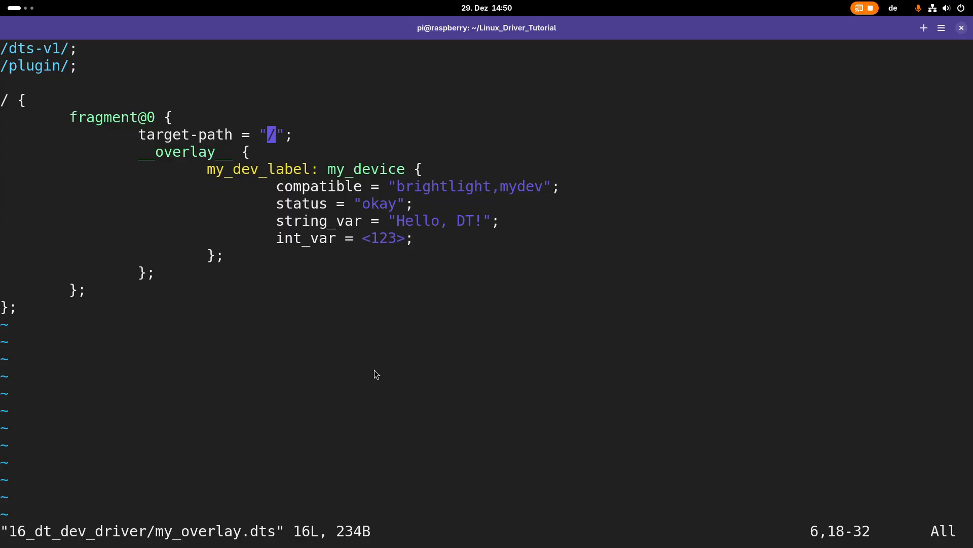
key("j")
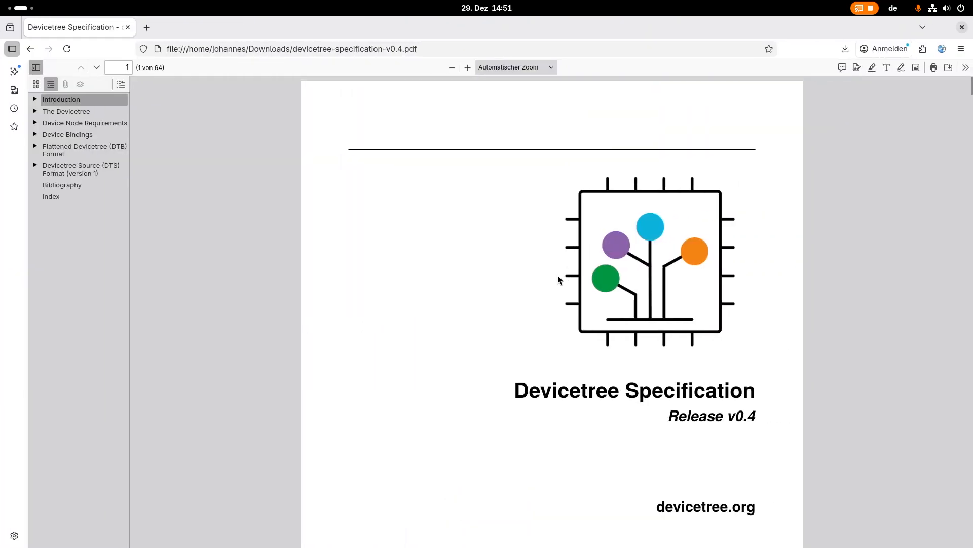
- Read the specification's 2.2.4 Properties, property value types and 2.3 Standard Properties sections
scroll("down", 3)
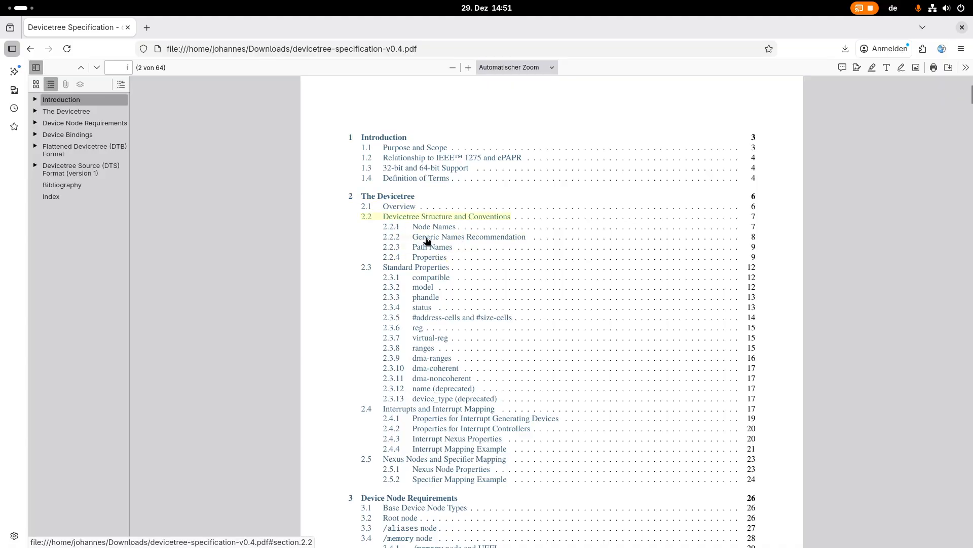
mouse_move(429, 256)
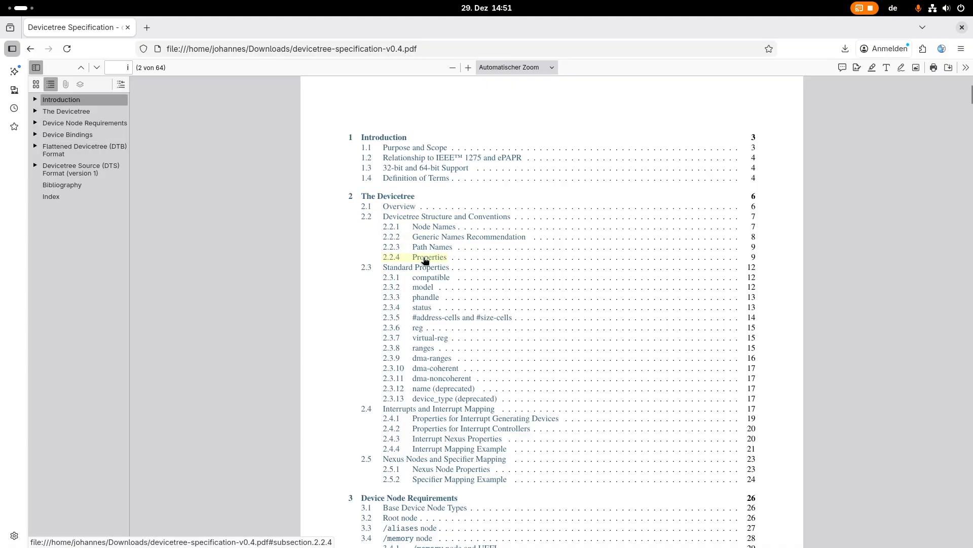
left_click(429, 257)
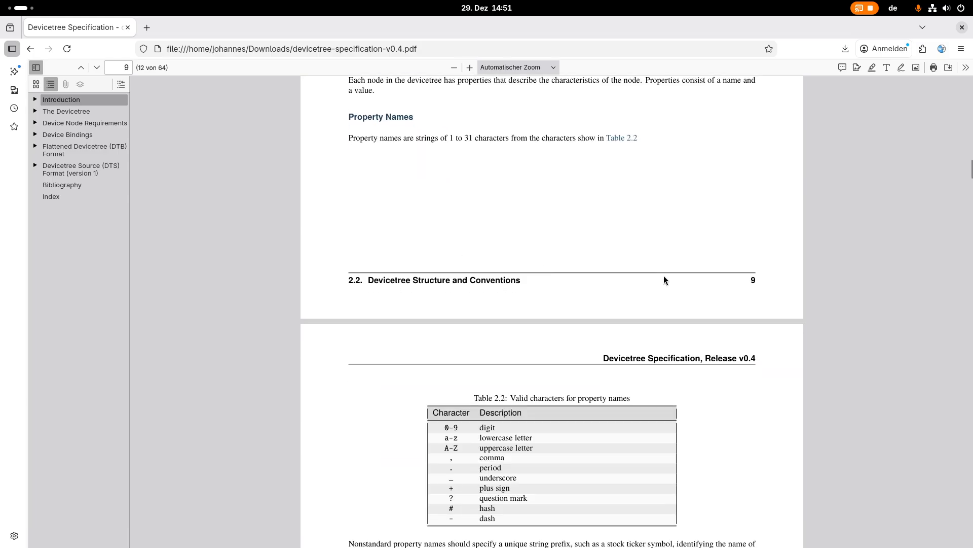
scroll("up", 3)
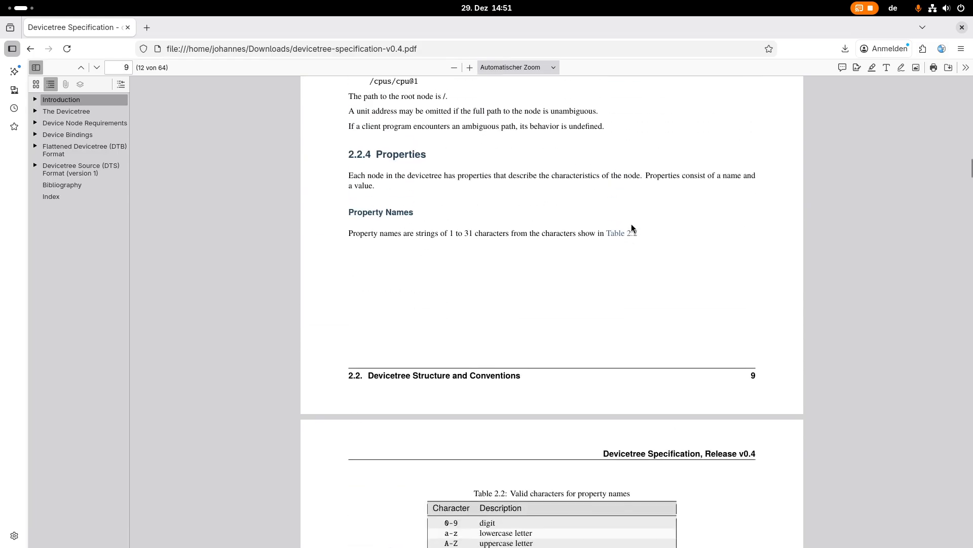
mouse_move(636, 268)
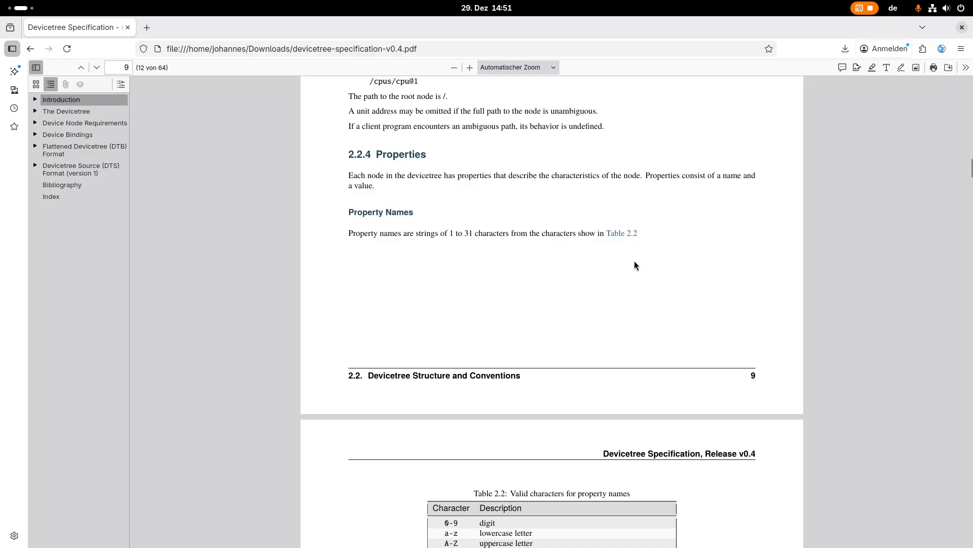
scroll("down", 3)
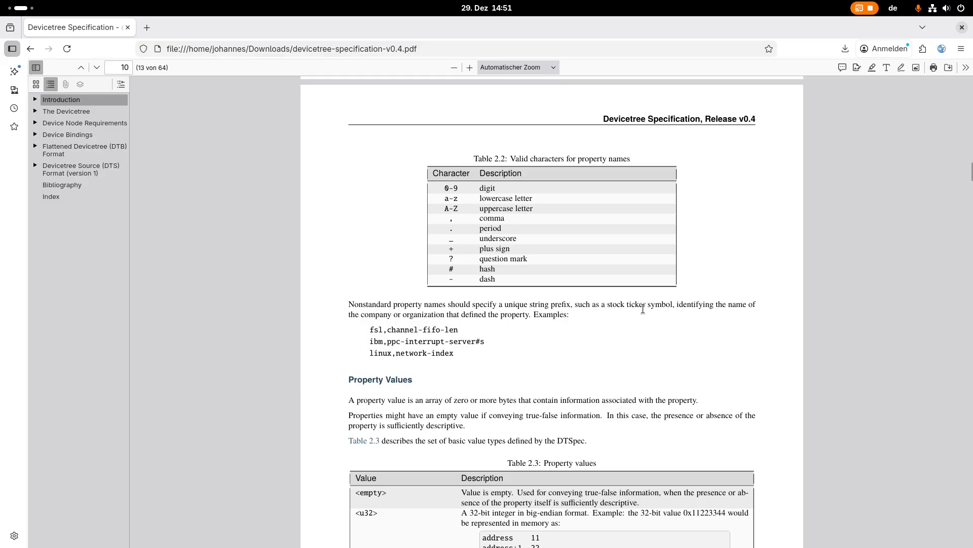
mouse_move(744, 305)
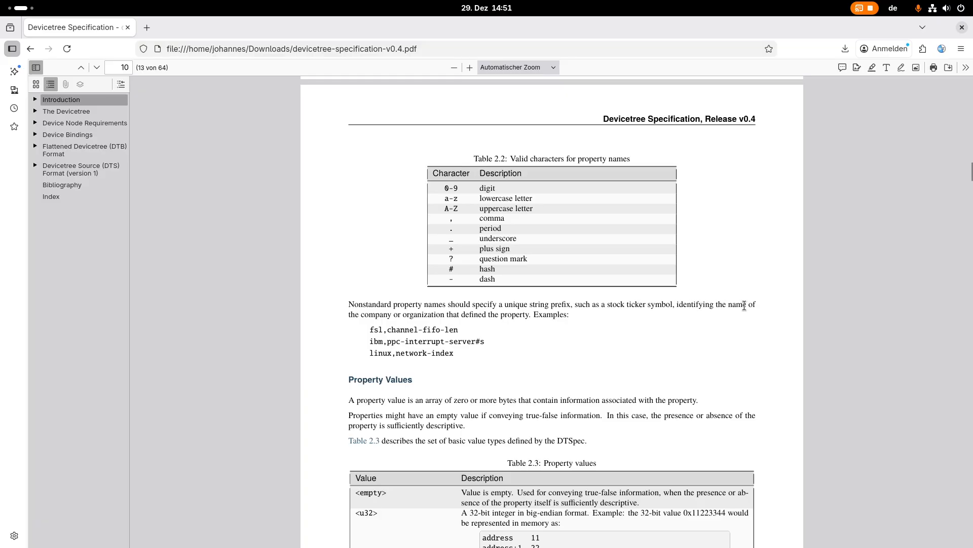
mouse_move(423, 314)
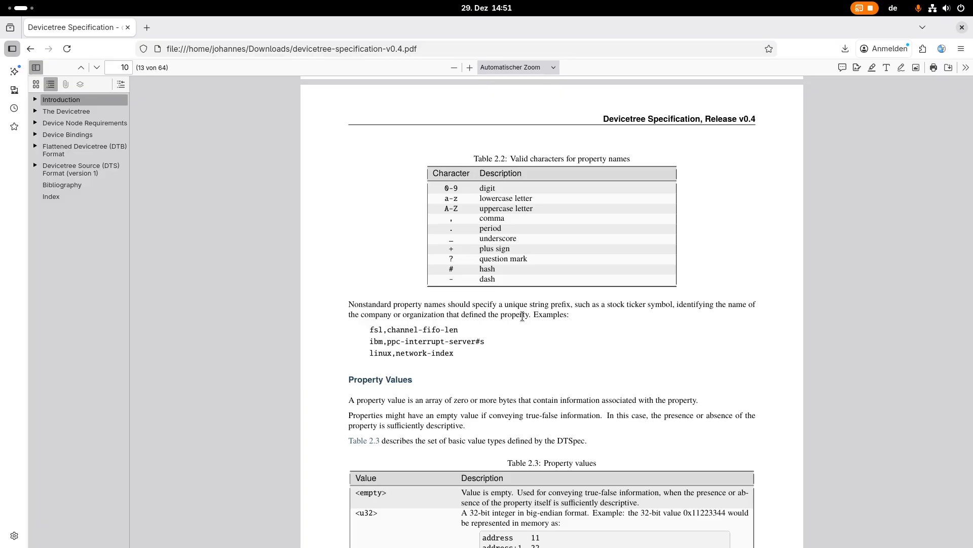
scroll("down", 3)
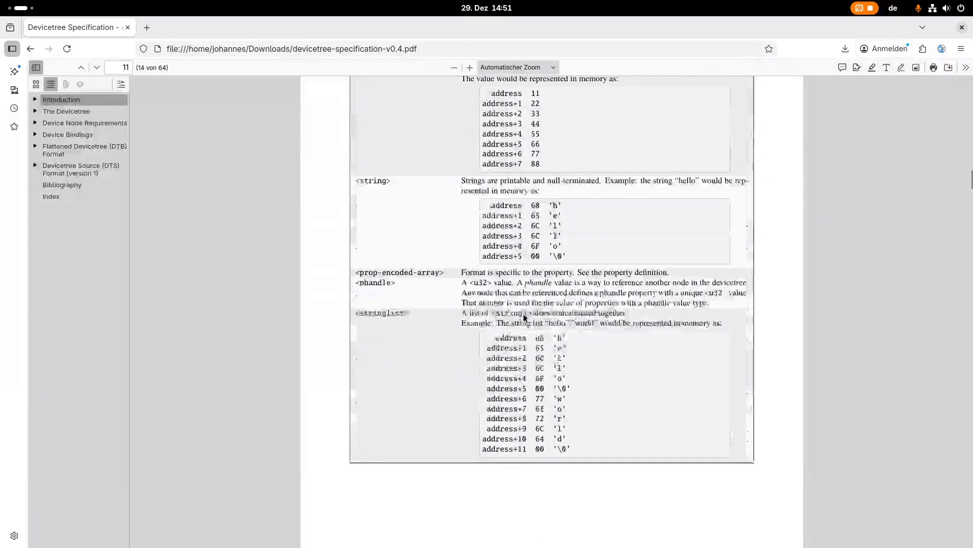
scroll("down", 3)
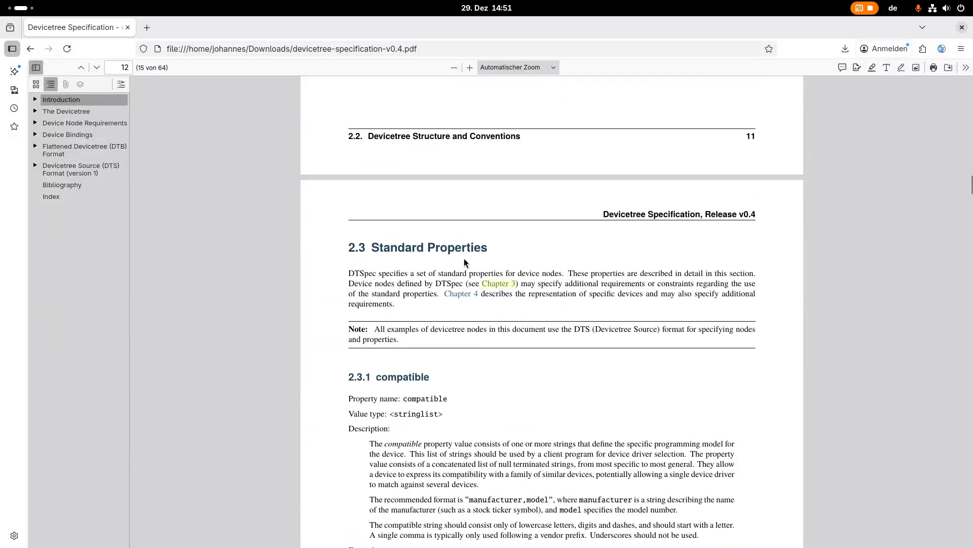
scroll("down", 3)
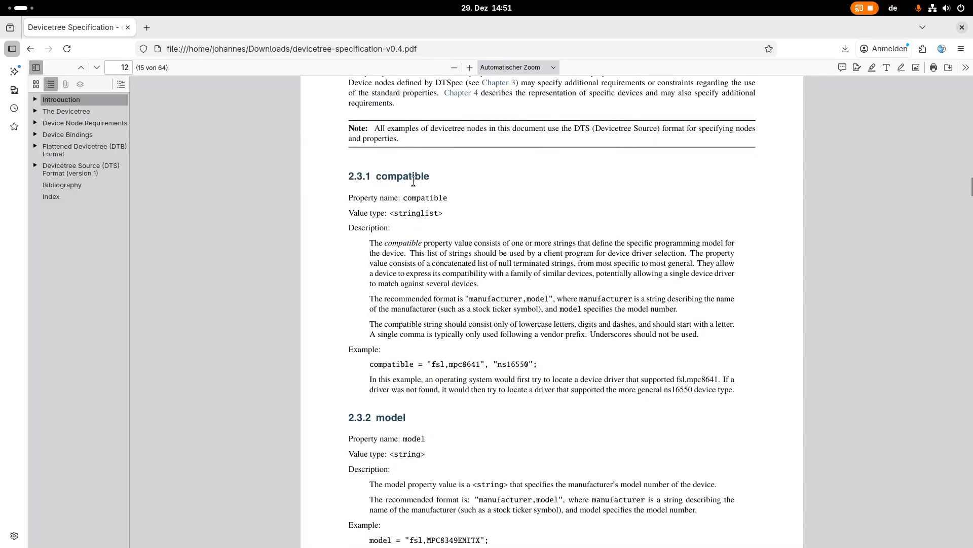
scroll("down", 3)
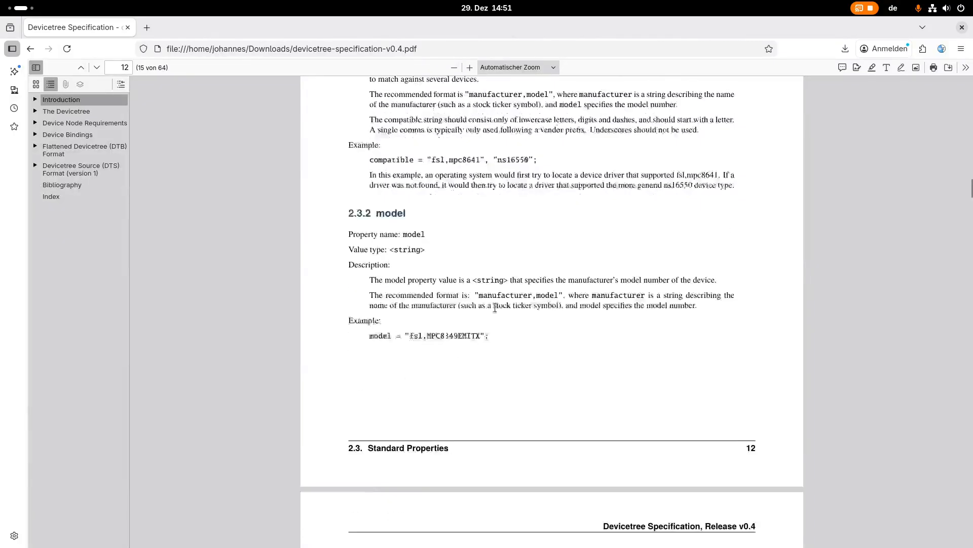
scroll("down", 3)
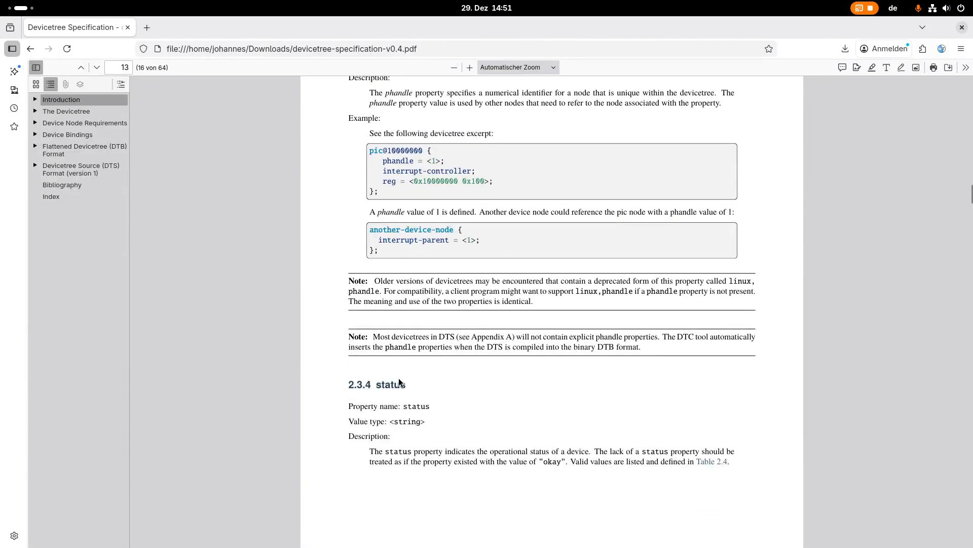
scroll("up", 3)
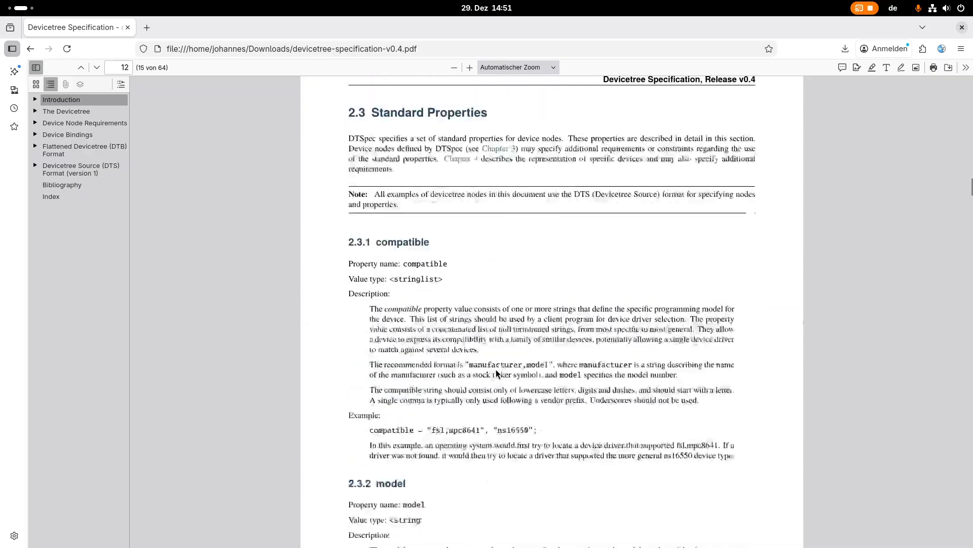
scroll("up", 3)
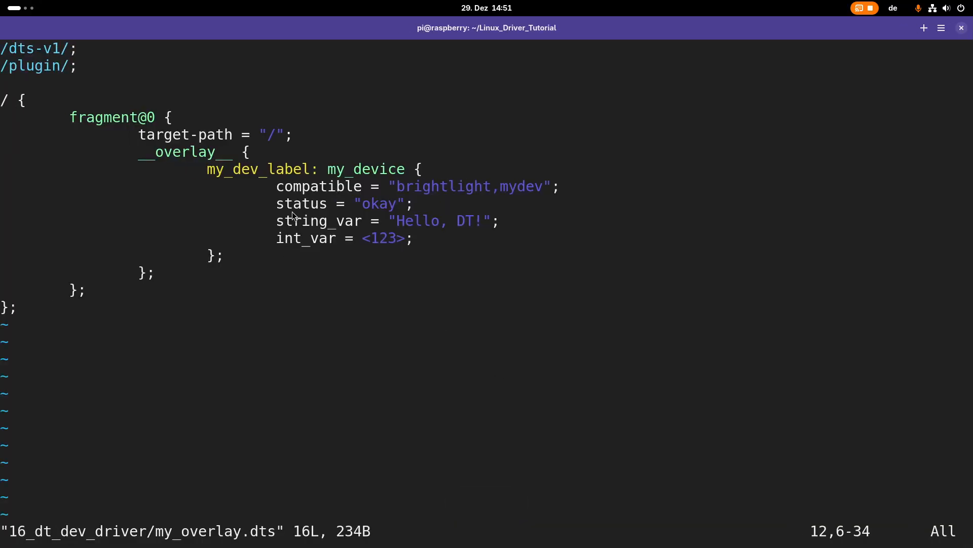
mouse_move(303, 235)
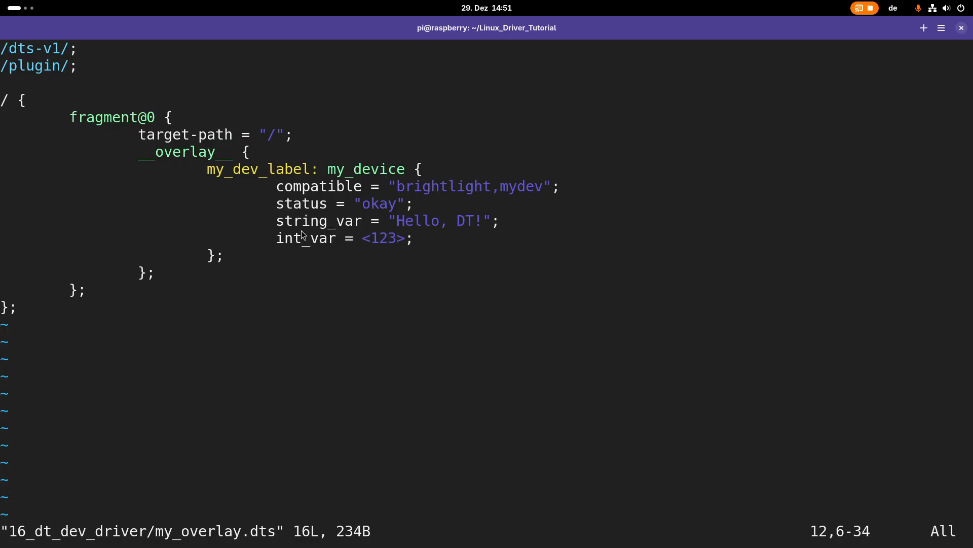
mouse_move(290, 232)
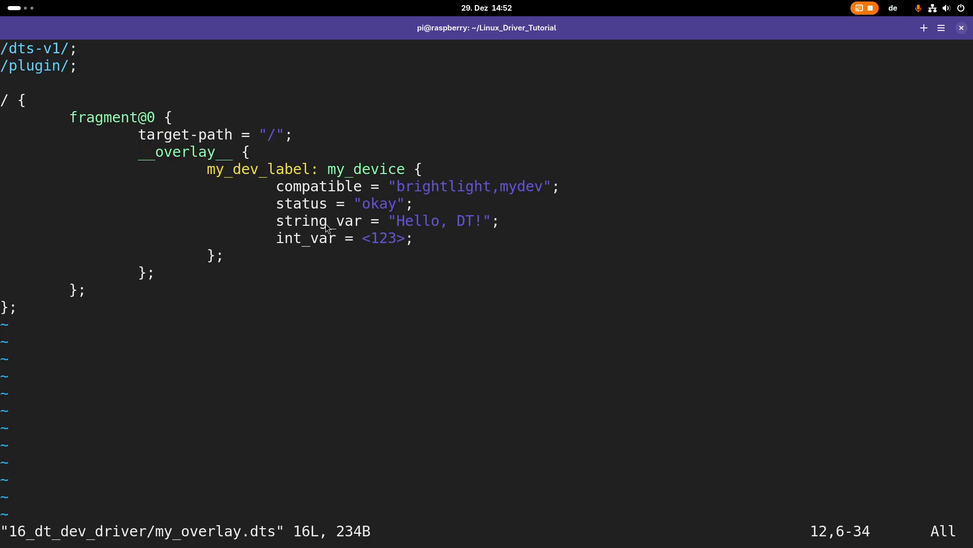
mouse_move(467, 211)
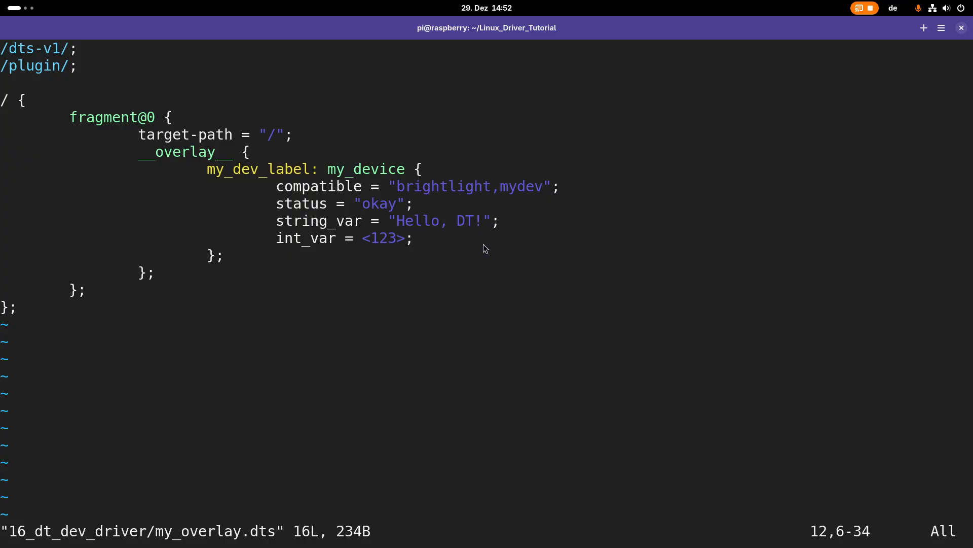
mouse_move(480, 246)
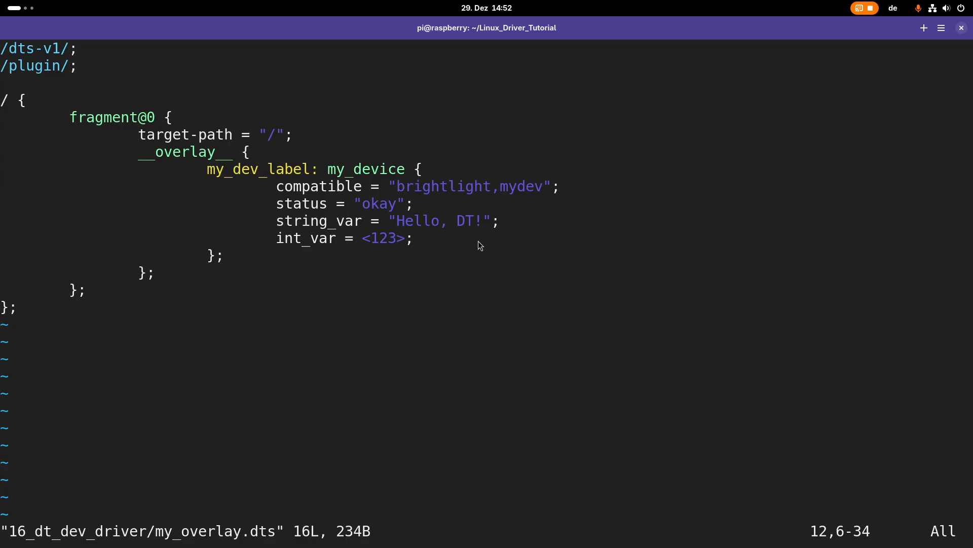
mouse_move(412, 198)
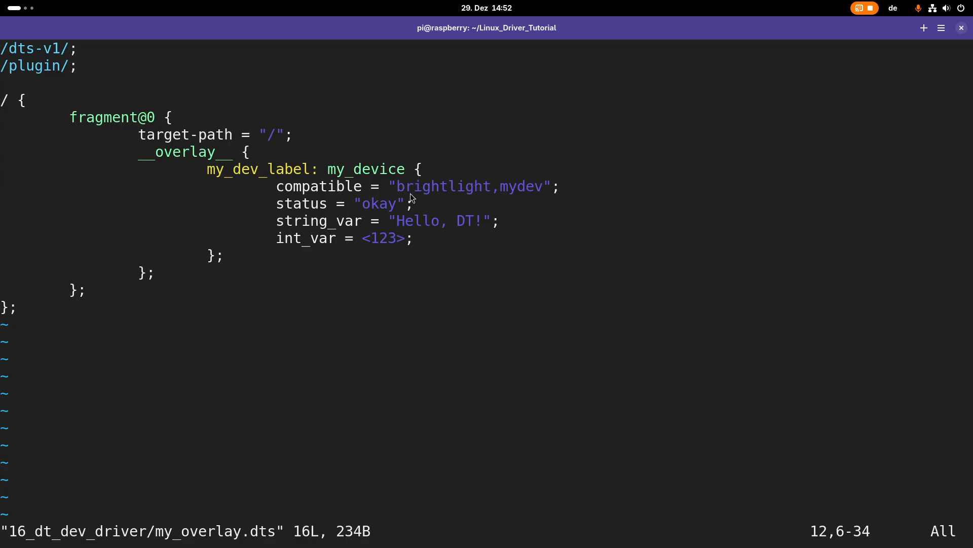
mouse_move(279, 224)
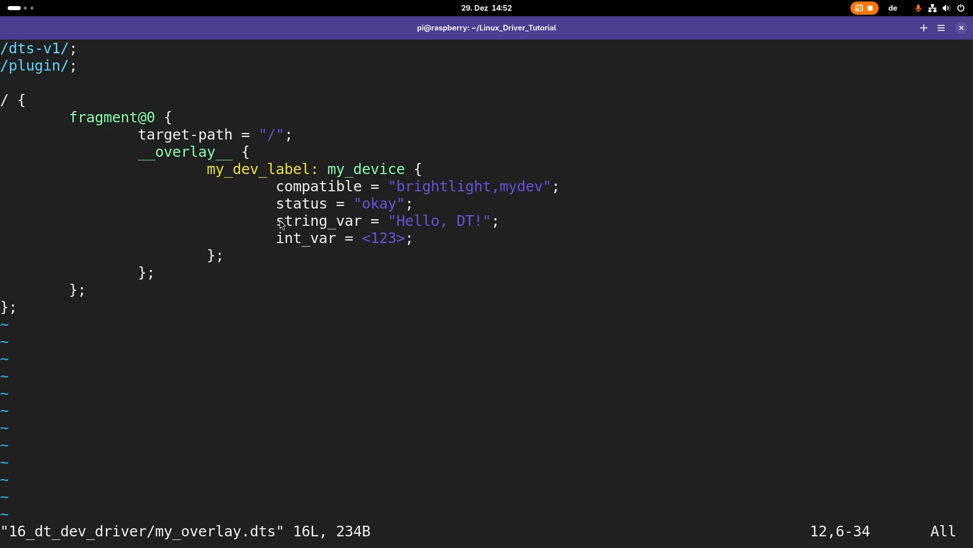
mouse_move(536, 216)
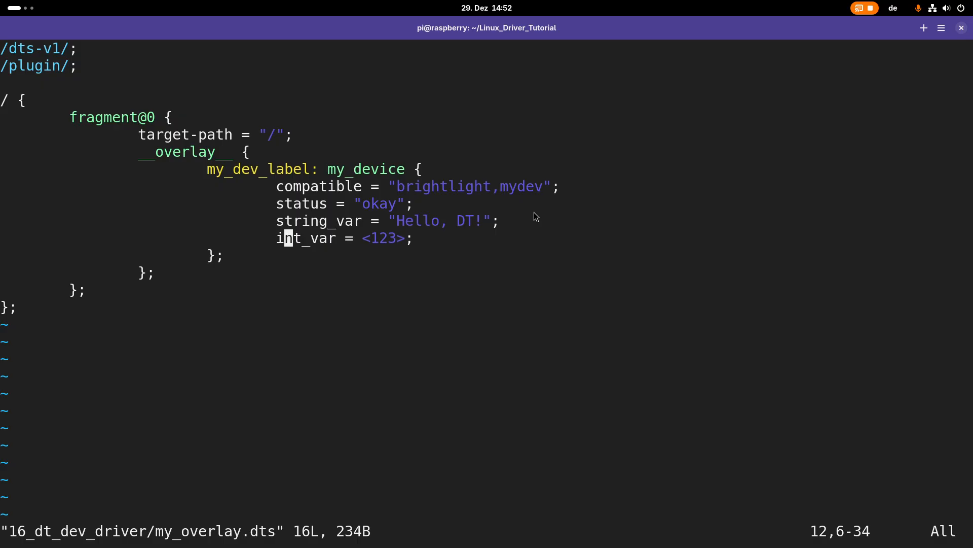
mouse_move(345, 224)
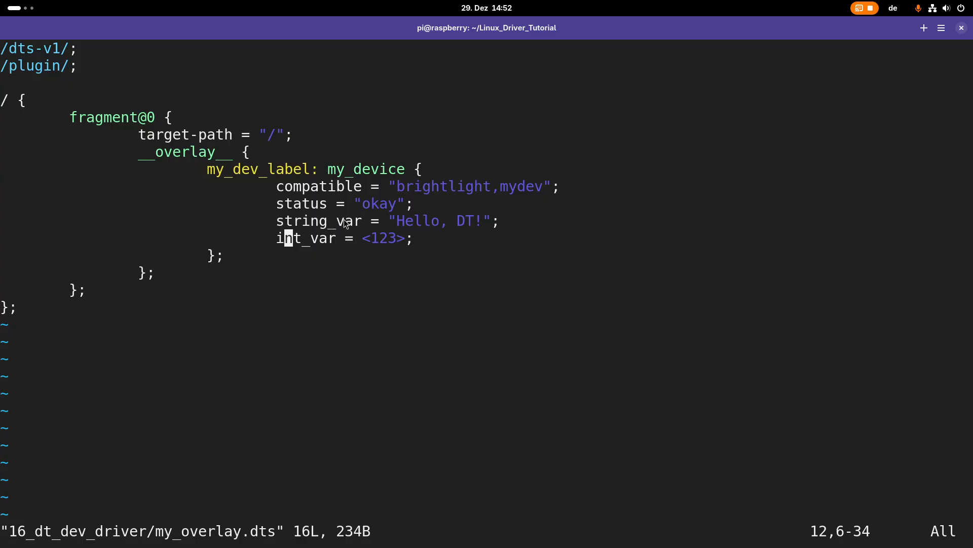
mouse_move(298, 231)
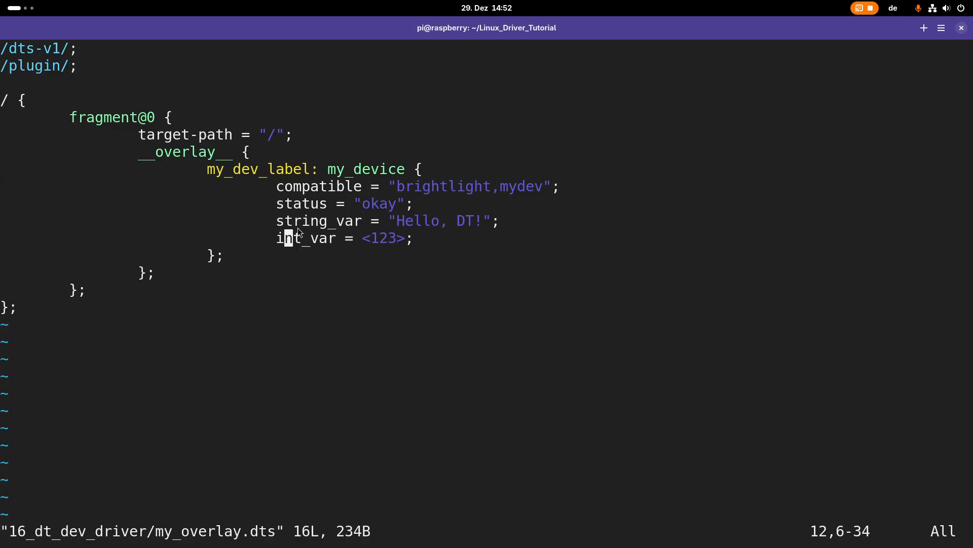
mouse_move(447, 273)
type(":q")
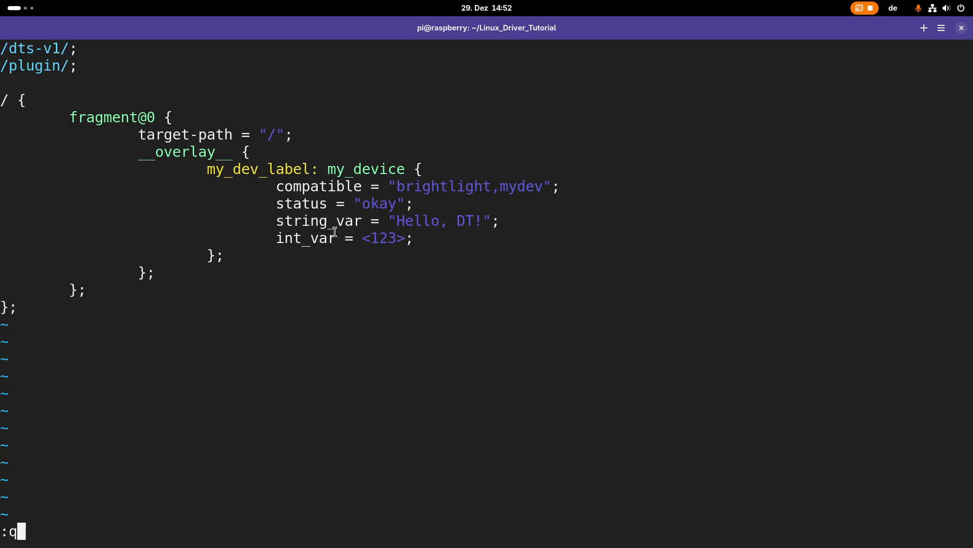
- Quit vim and copy 16_dt_dev_driver into a new 17_dt_read_property folder
key("Return")
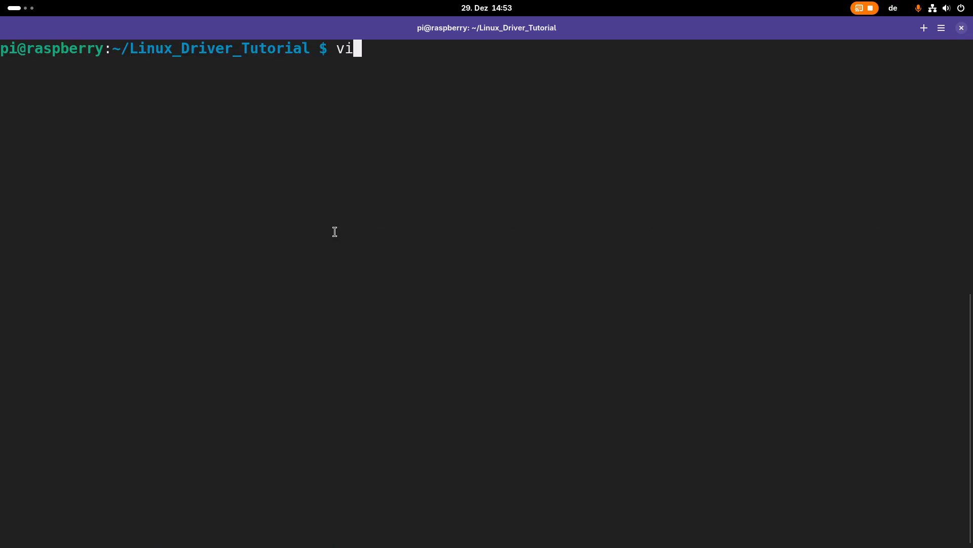
type("cp -r")
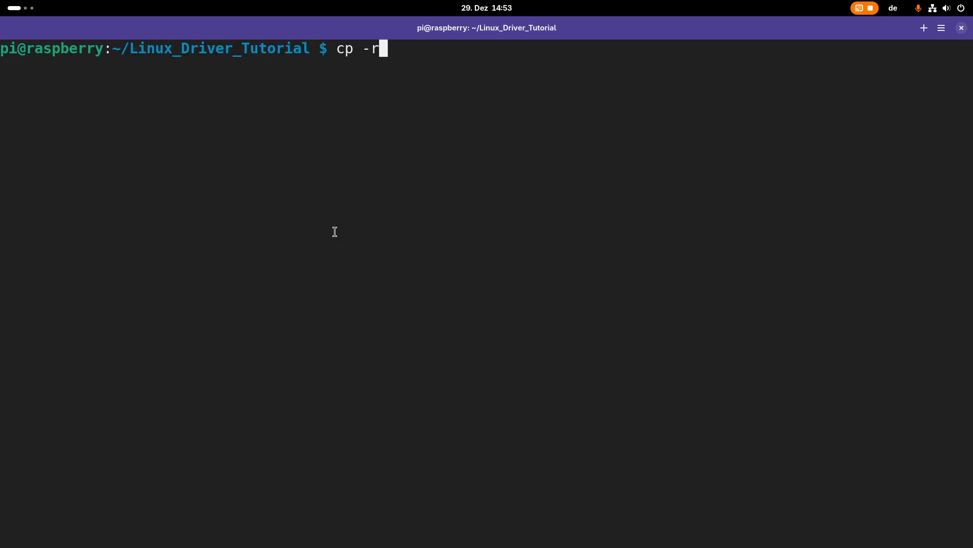
type("16_dt_dev_driver/ 1")
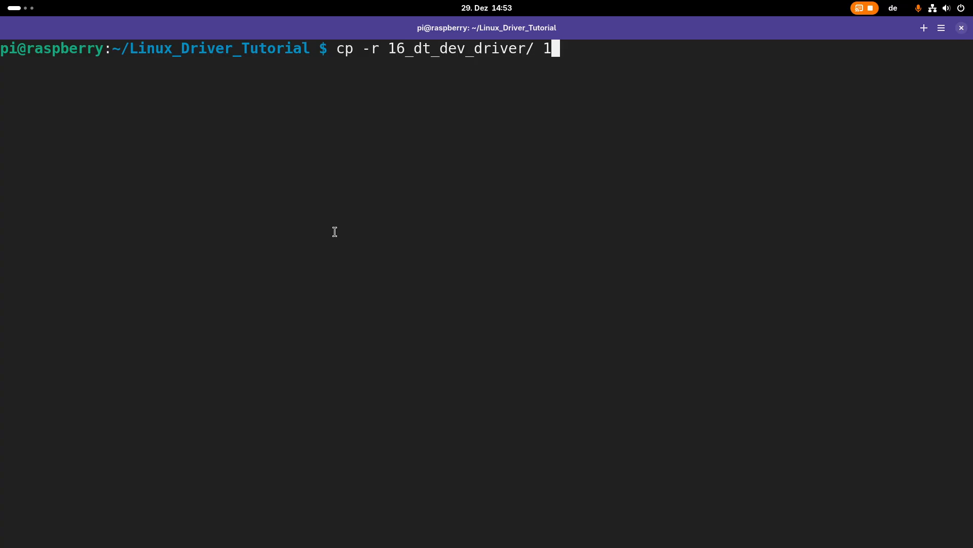
type("7_")
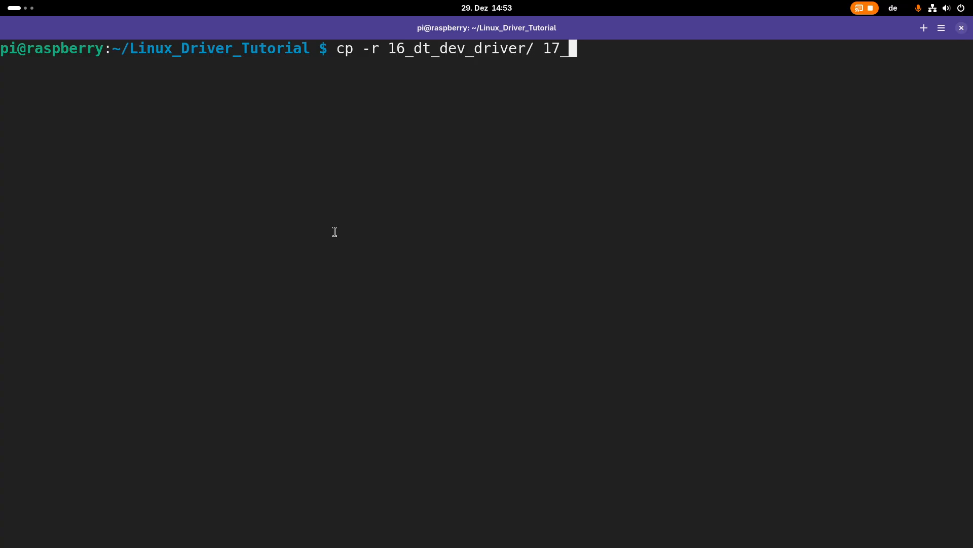
type("dt_")
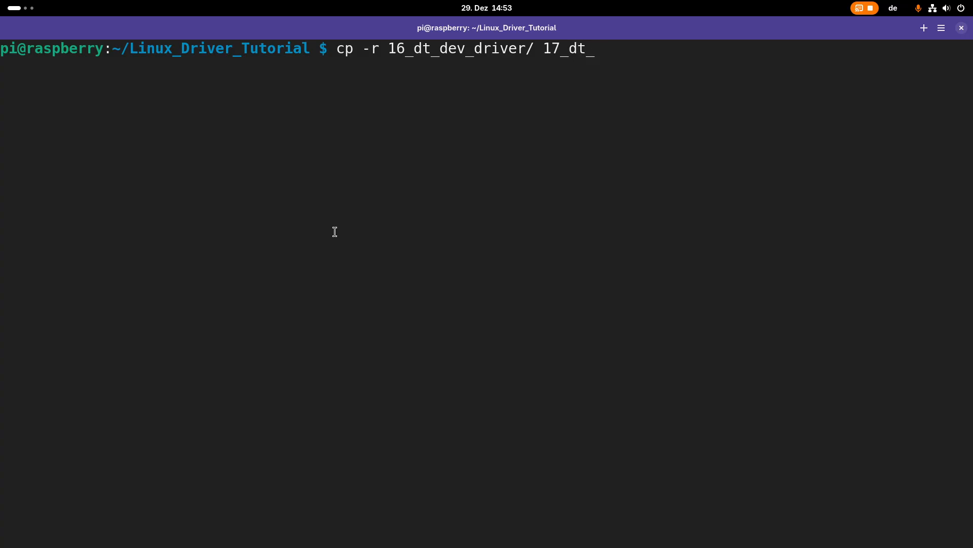
type("r")
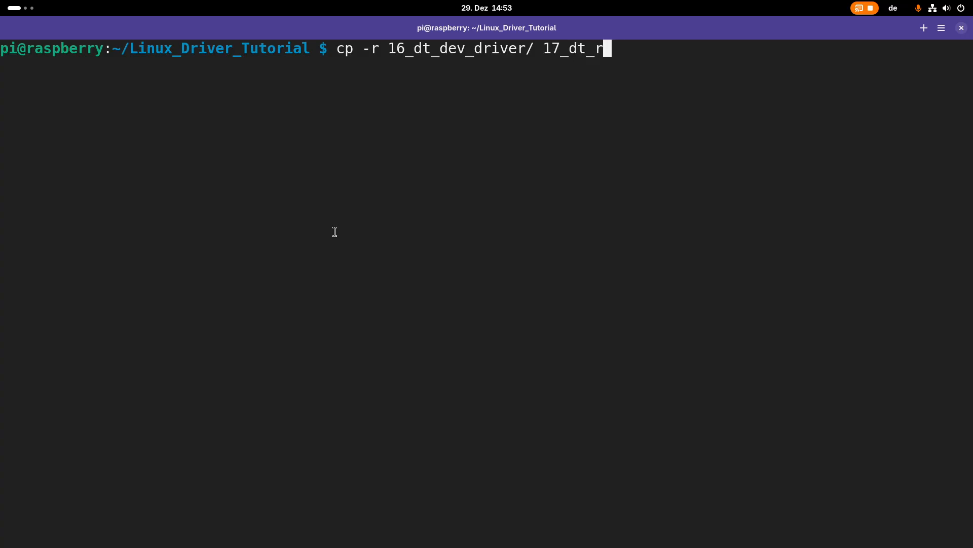
type("ead_property")
type("cd")
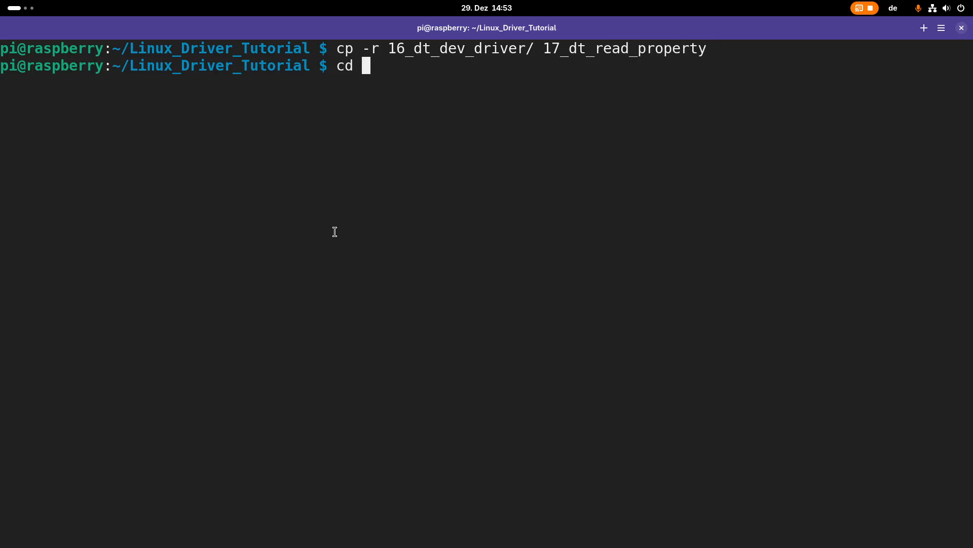
type("17_dt_read_property")
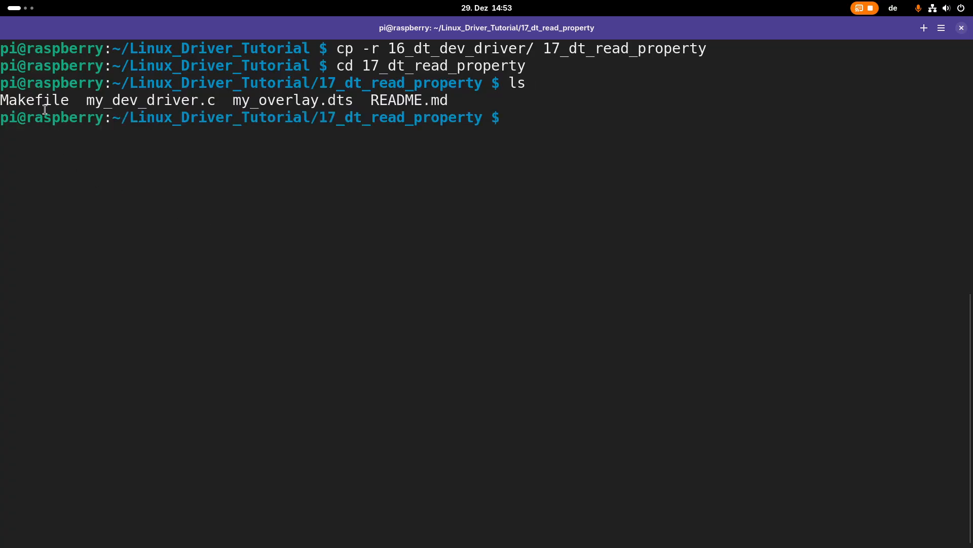
mouse_move(309, 100)
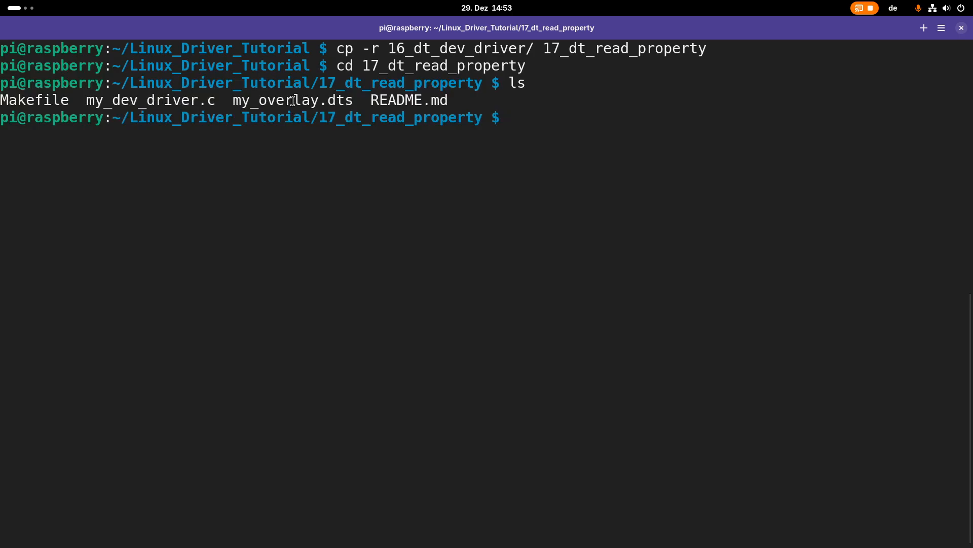
mouse_move(476, 107)
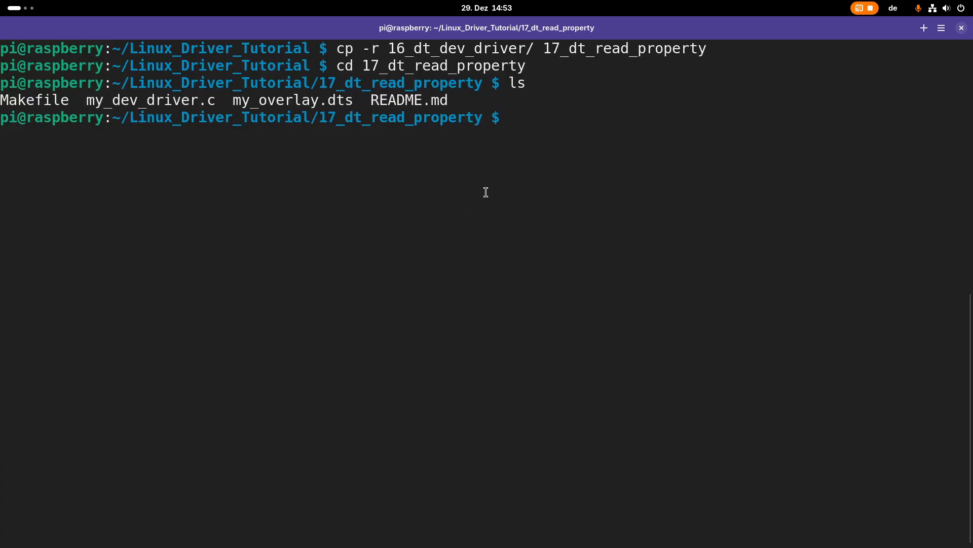
- Open my_dev_driver.c from the new folder in vim
type("v")
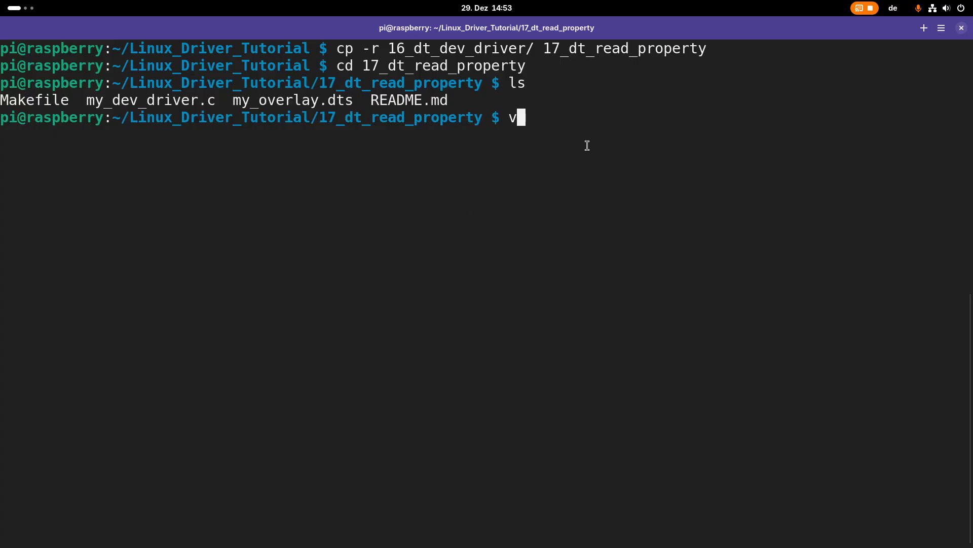
type("im my_")
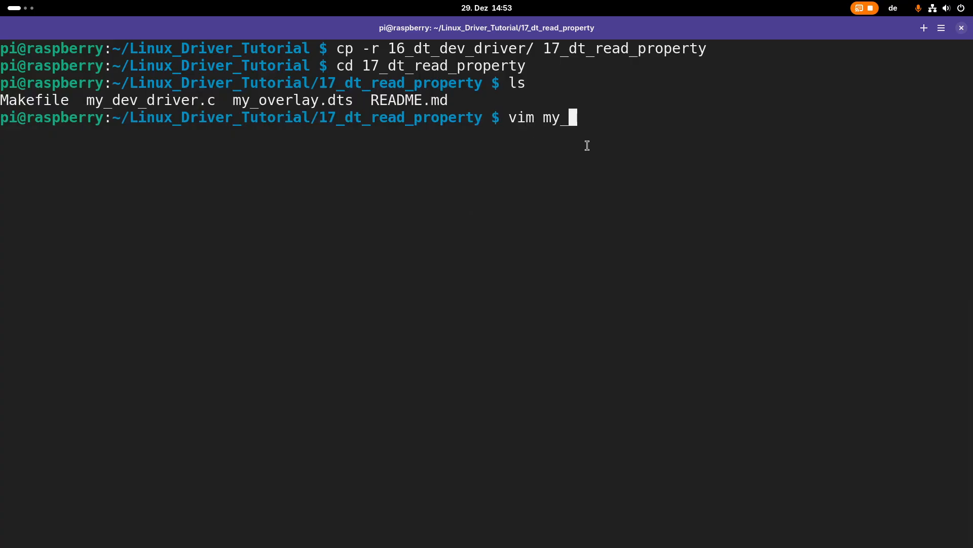
key("Return")
type("#include <linux/p.h>")
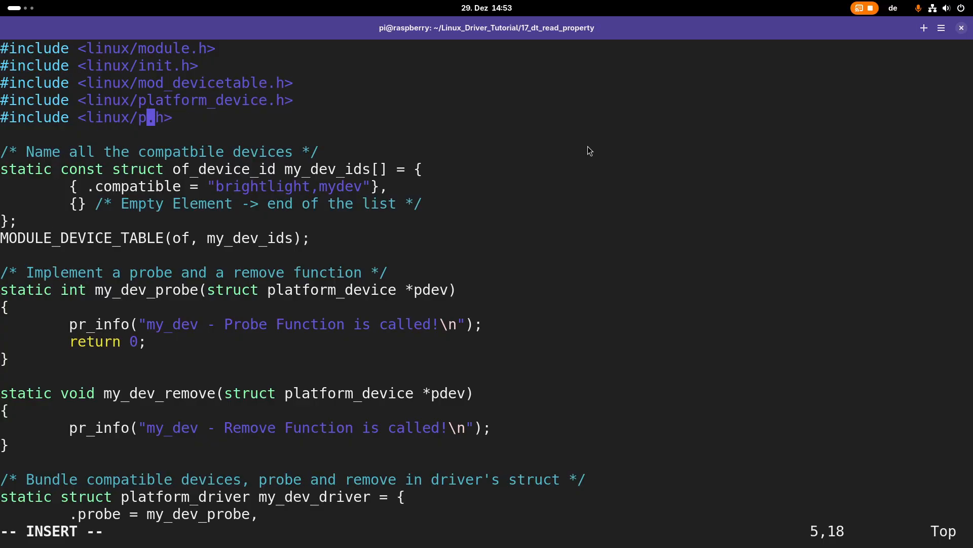
- Change the include to <linux/property.h> and remove the pr_info line in my_dev_probe
type("roper")
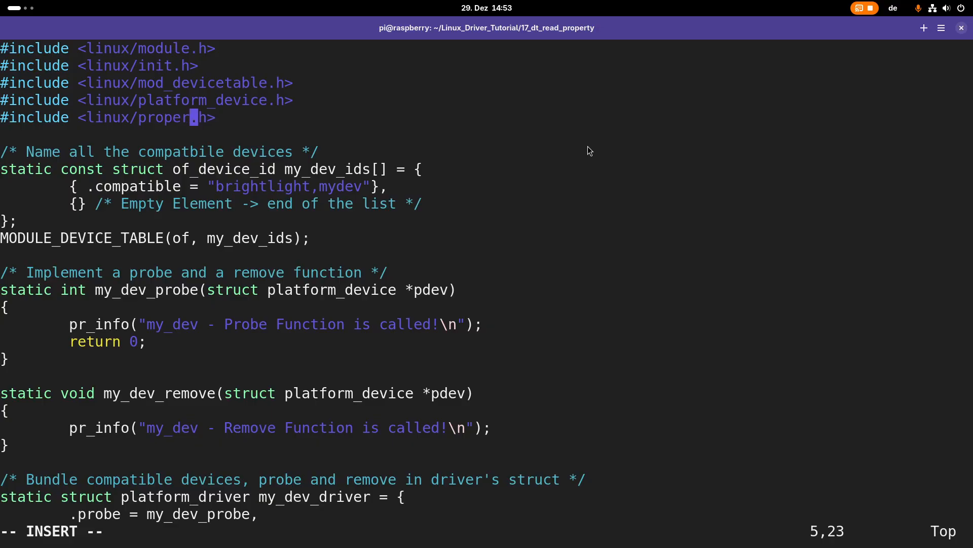
type("ty")
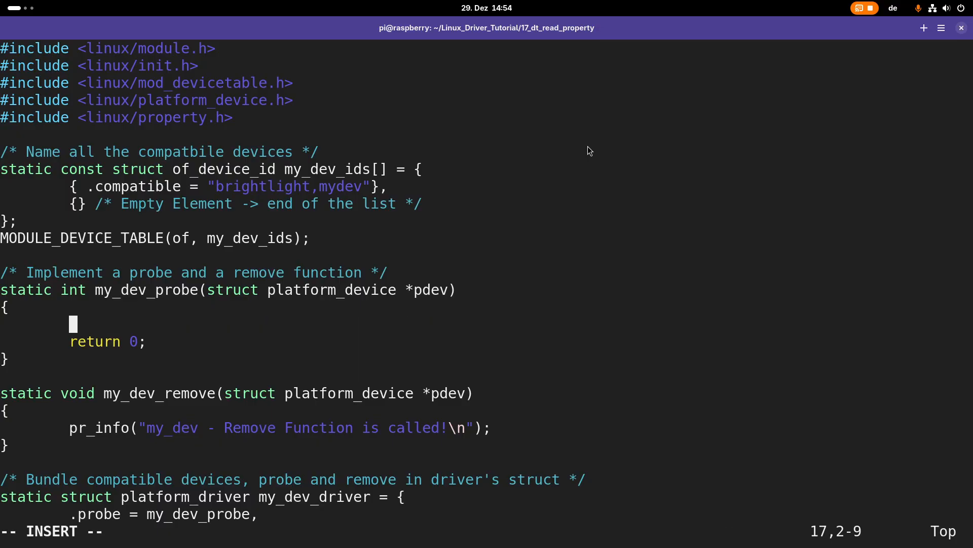
- Declare int status, u32 int_var and const char *string_var in my_dev_probe
type("int status;")
type("u32")
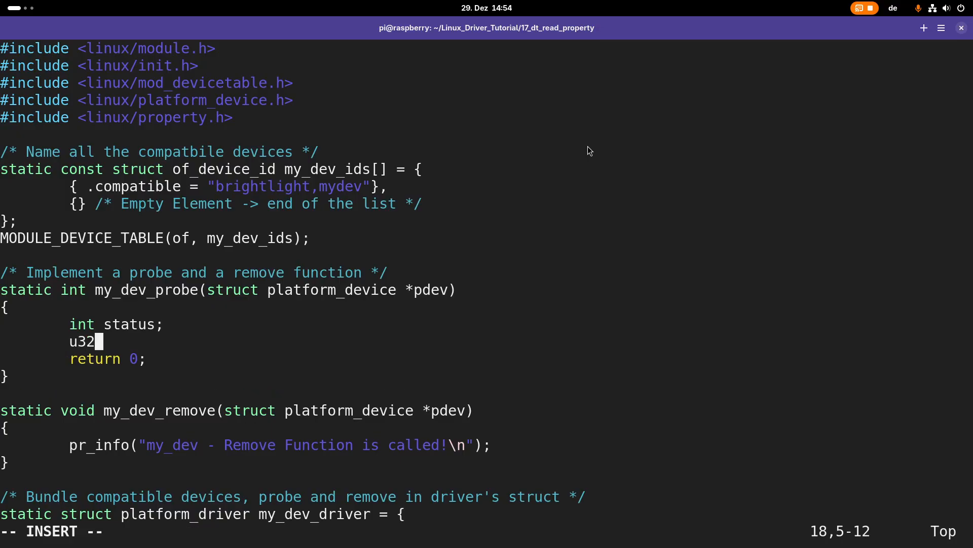
type("i")
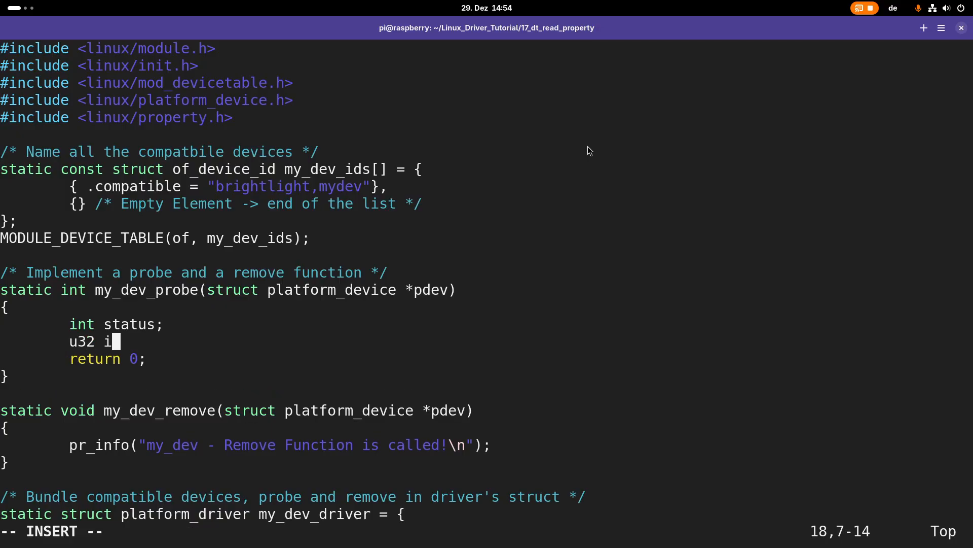
type("nt_var;")
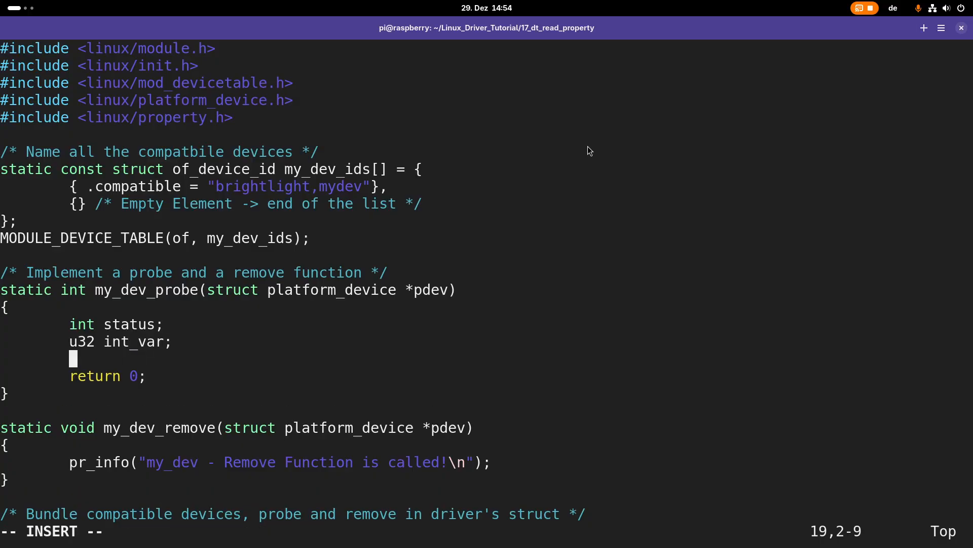
type("const")
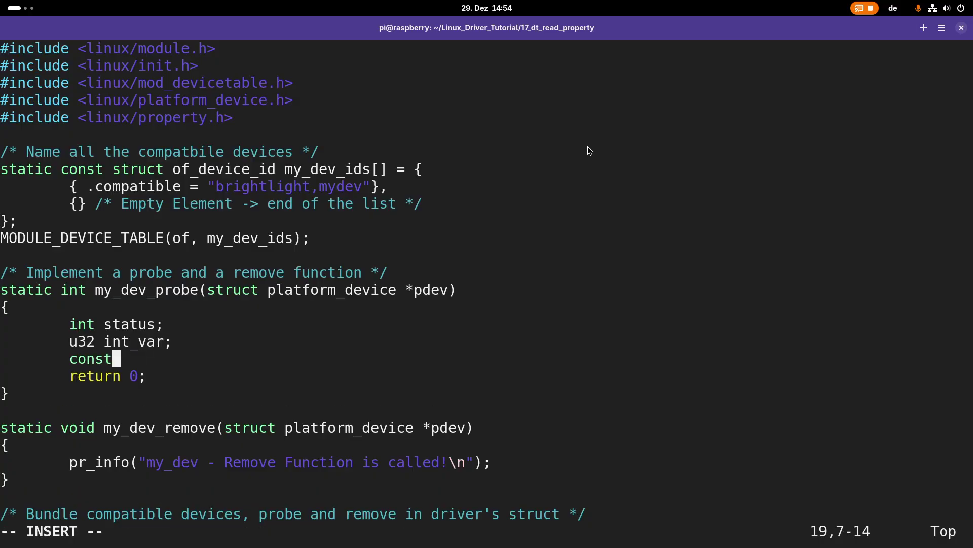
type("char *")
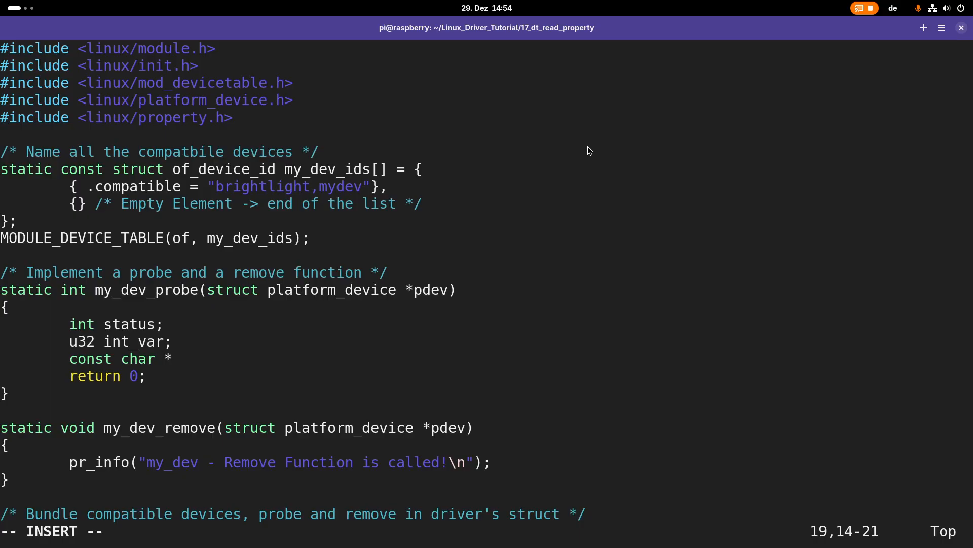
type("st")
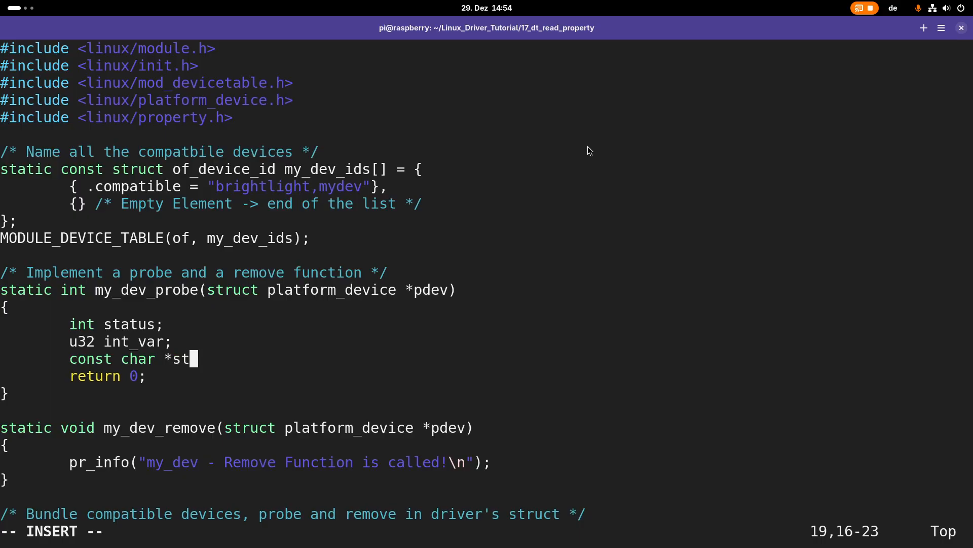
type("ring_var;")
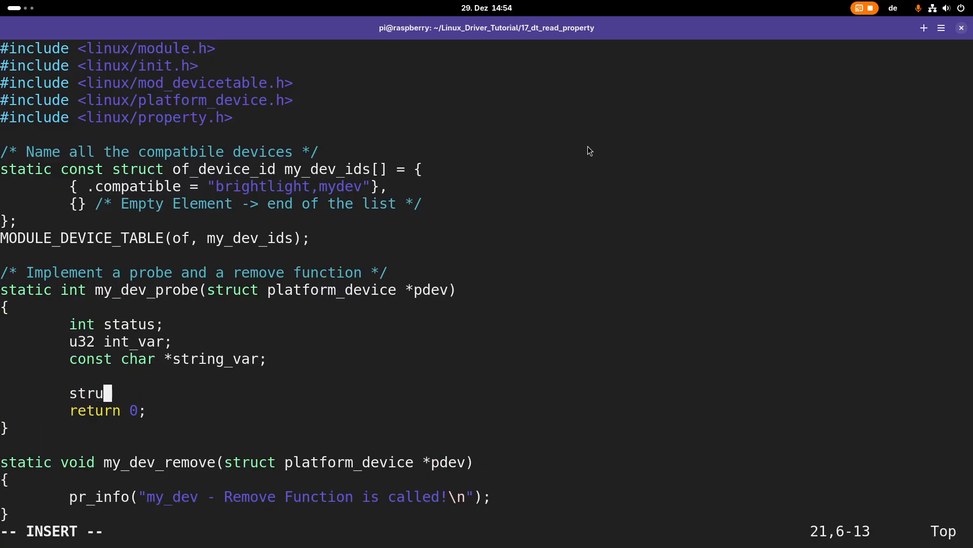
- Add struct device *dev = &pdev->dev; followed by blank lines
type("ct devi")
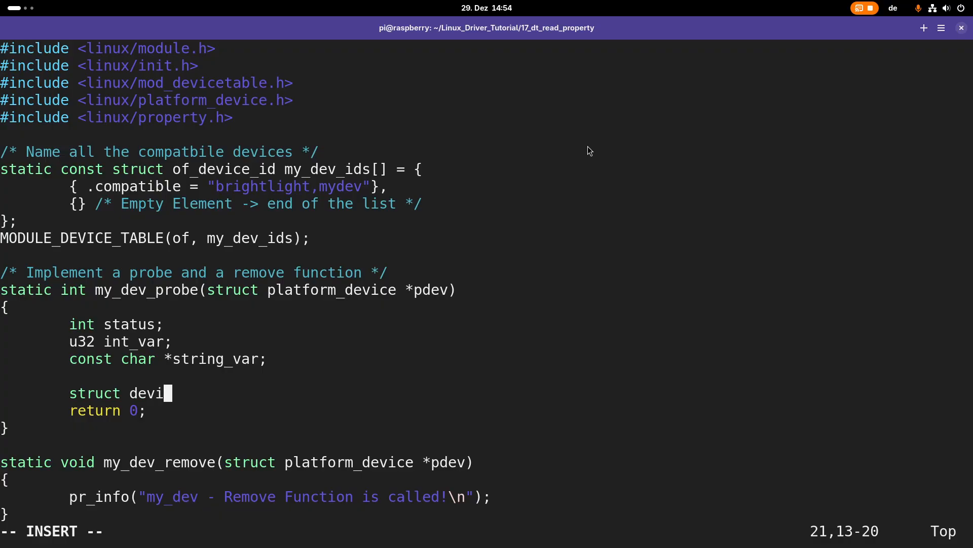
key("BackSpace")
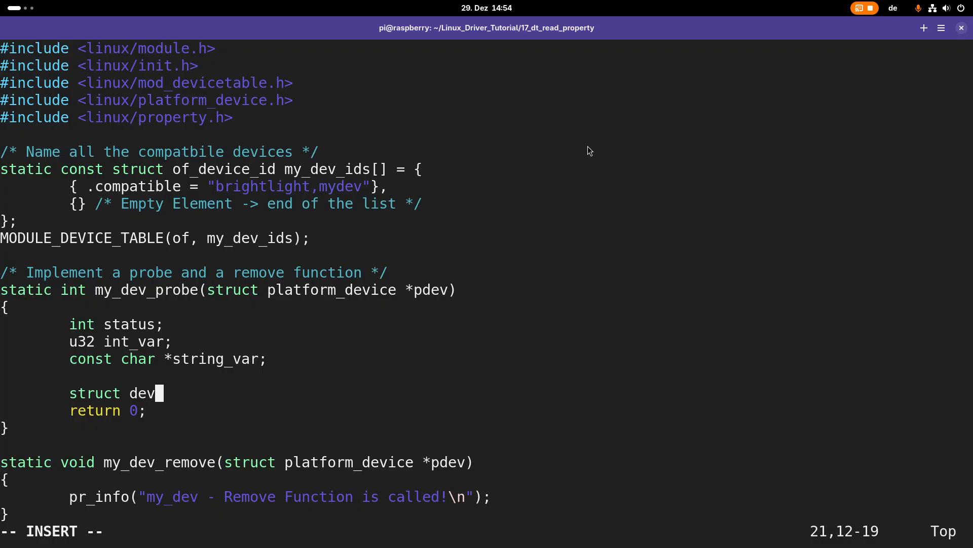
type("ice")
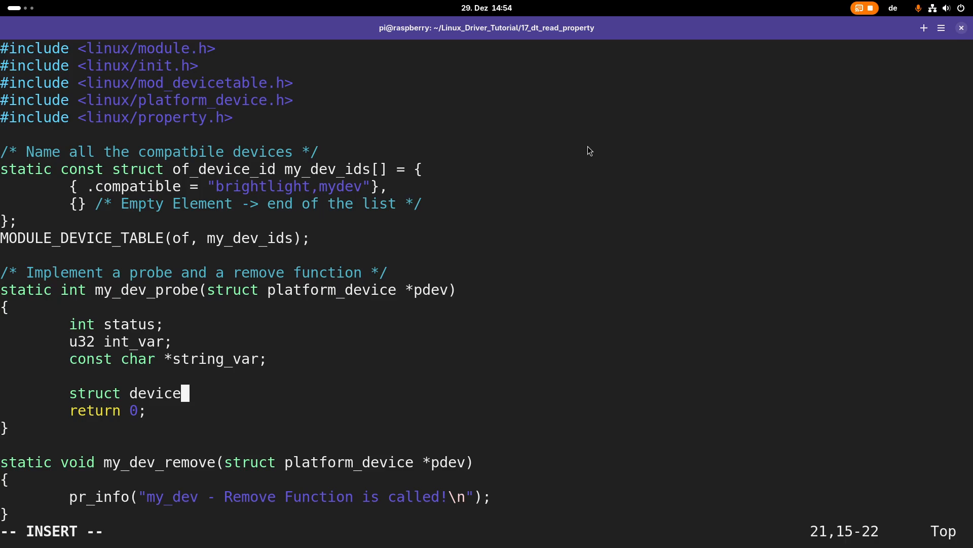
type("*")
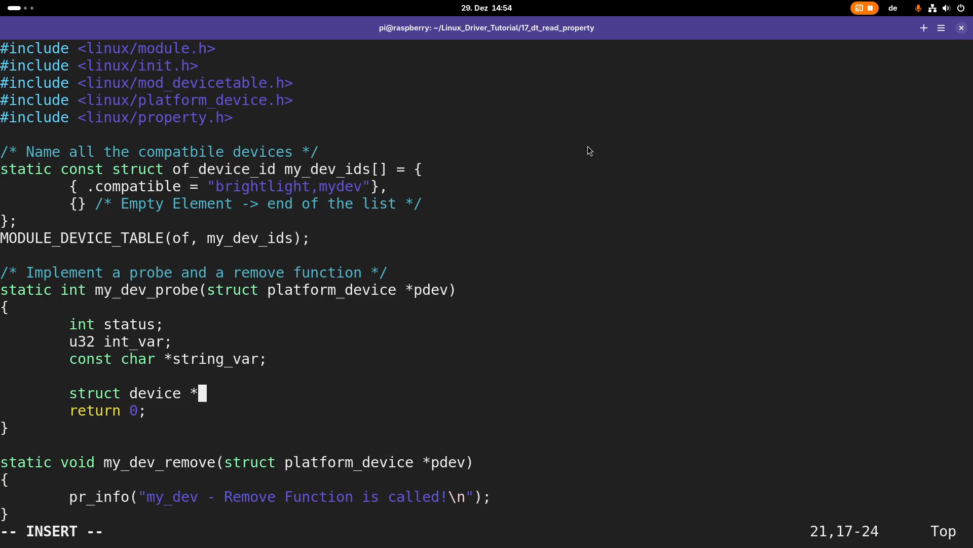
type("dev =")
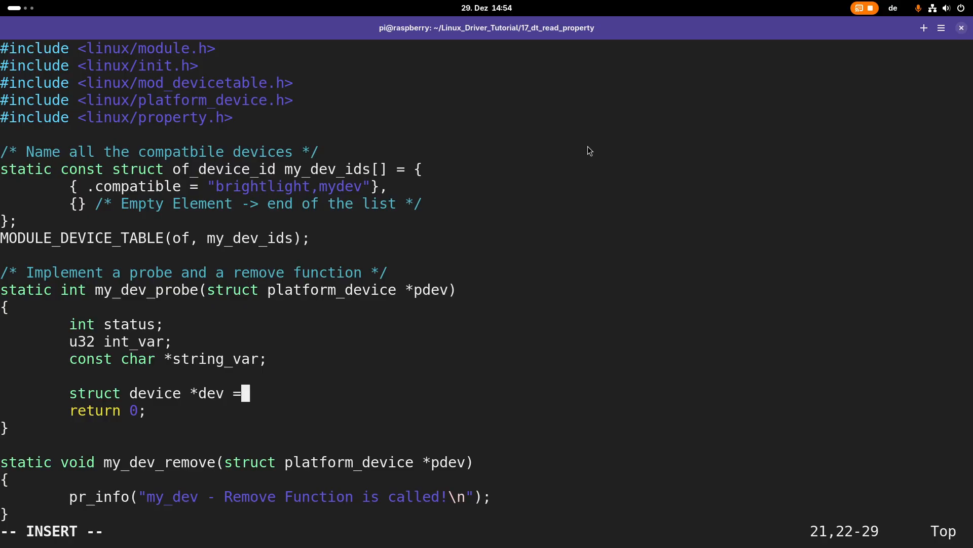
type("&pd")
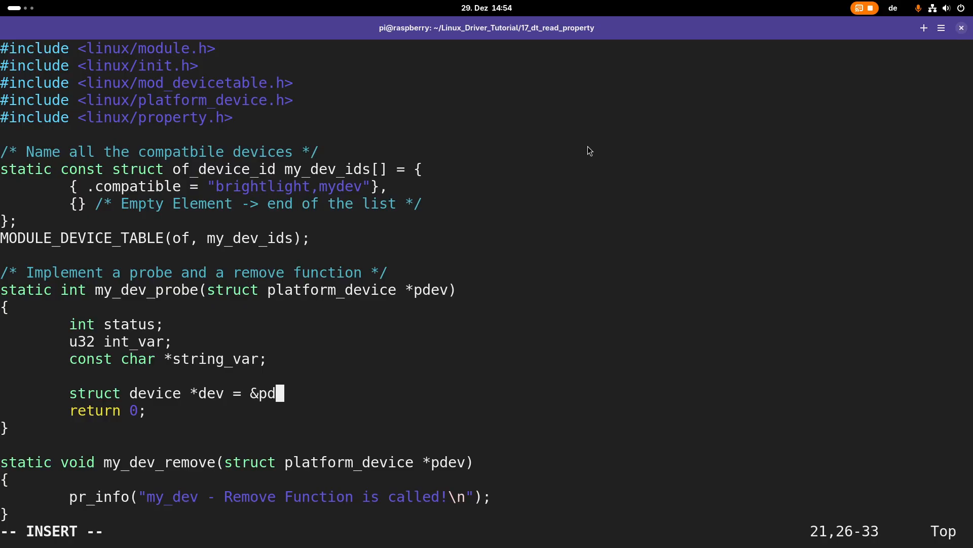
type("ev.")
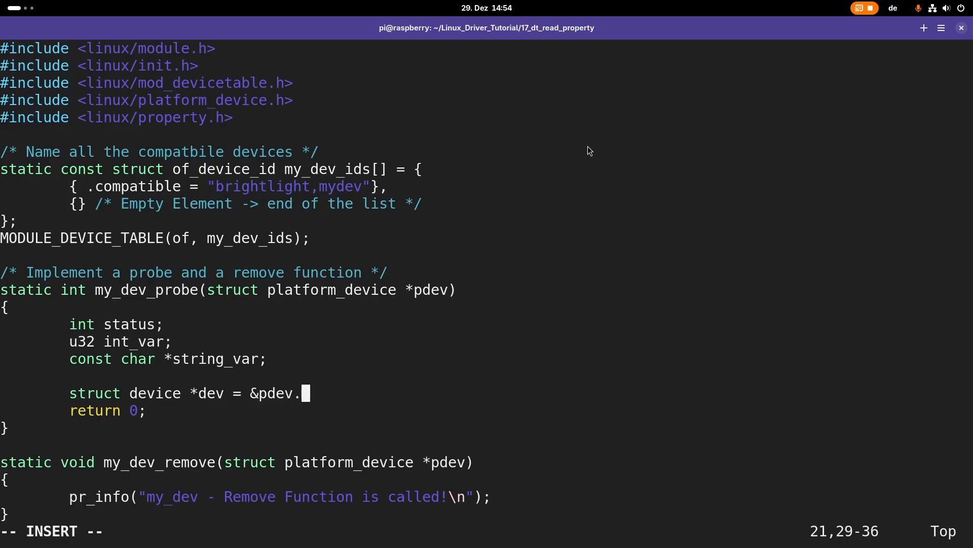
type("-")
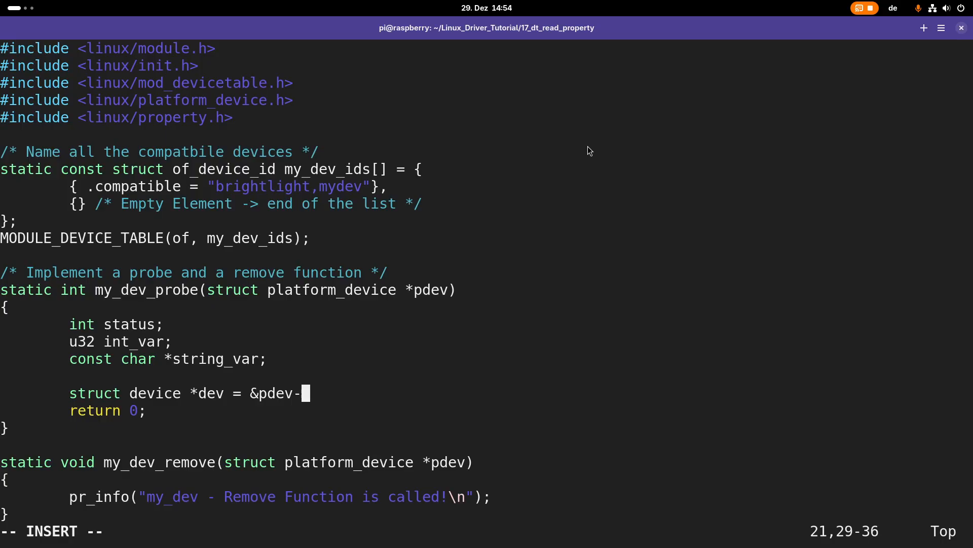
type(">dev;")
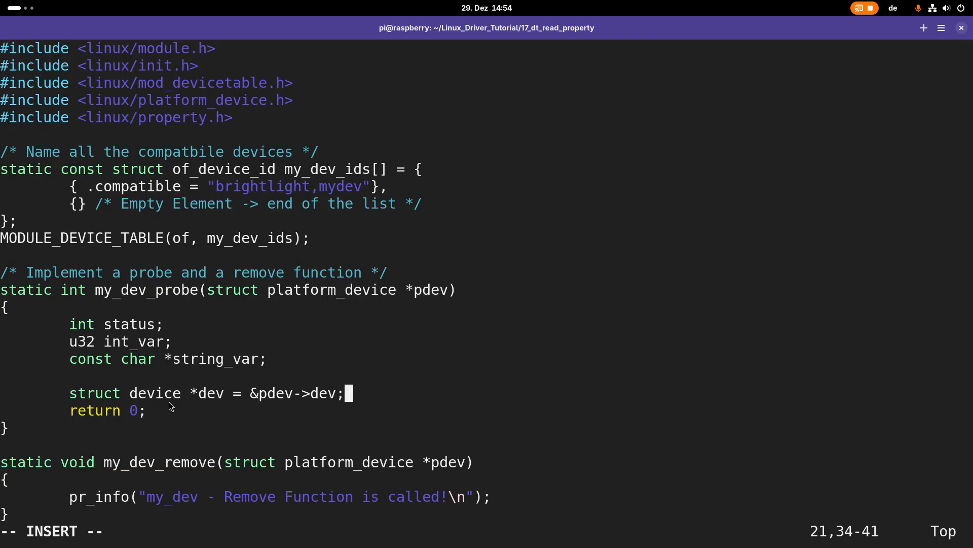
mouse_move(255, 415)
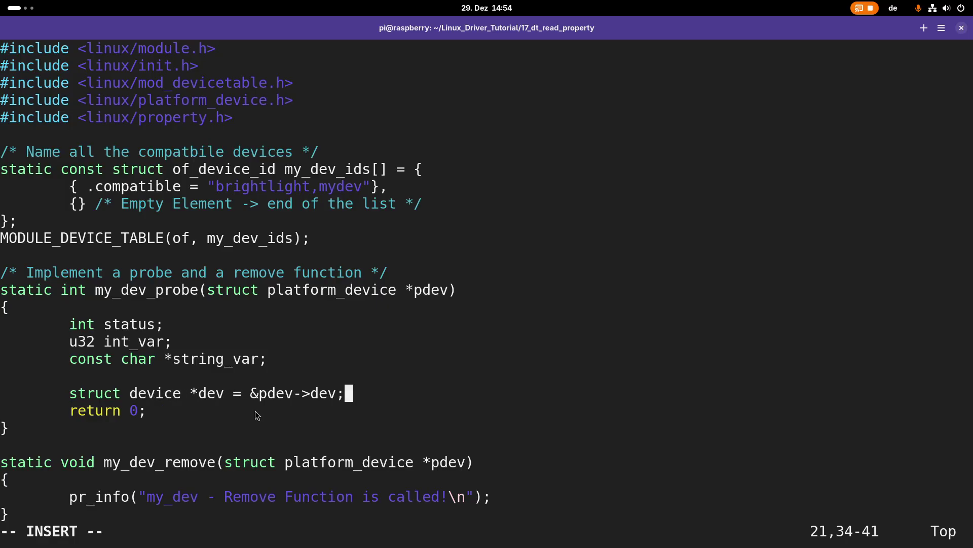
mouse_move(314, 398)
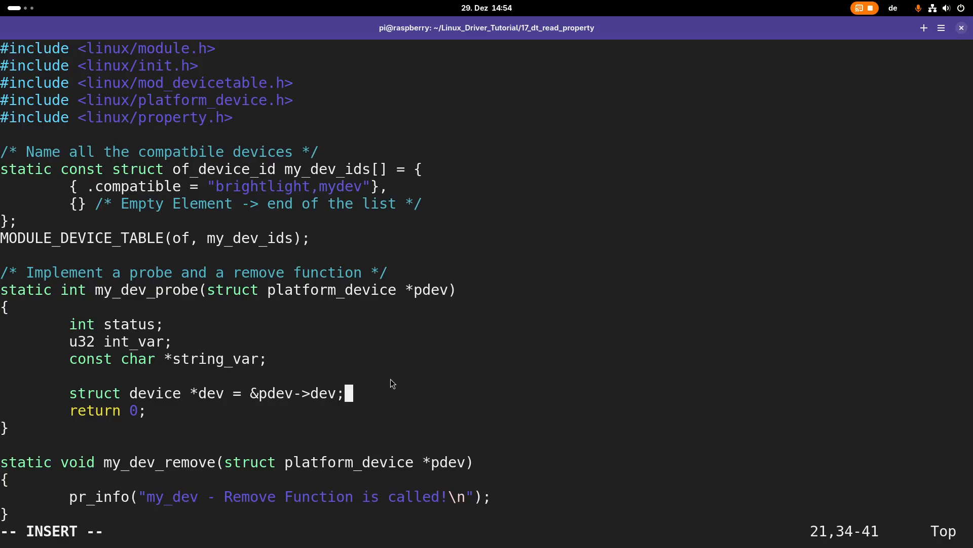
key("Return")
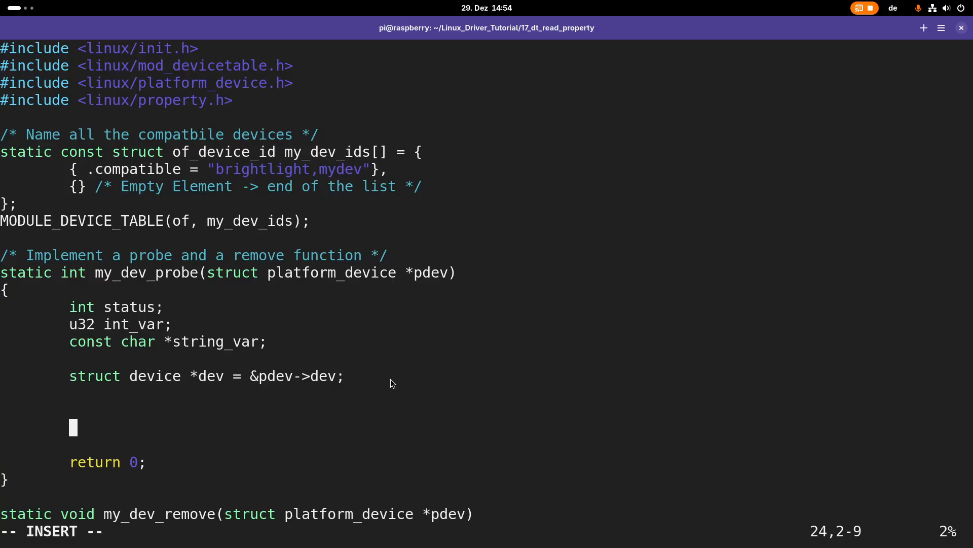
- Write the condition if (!device_property_present(dev, "int_var"))
type("if")
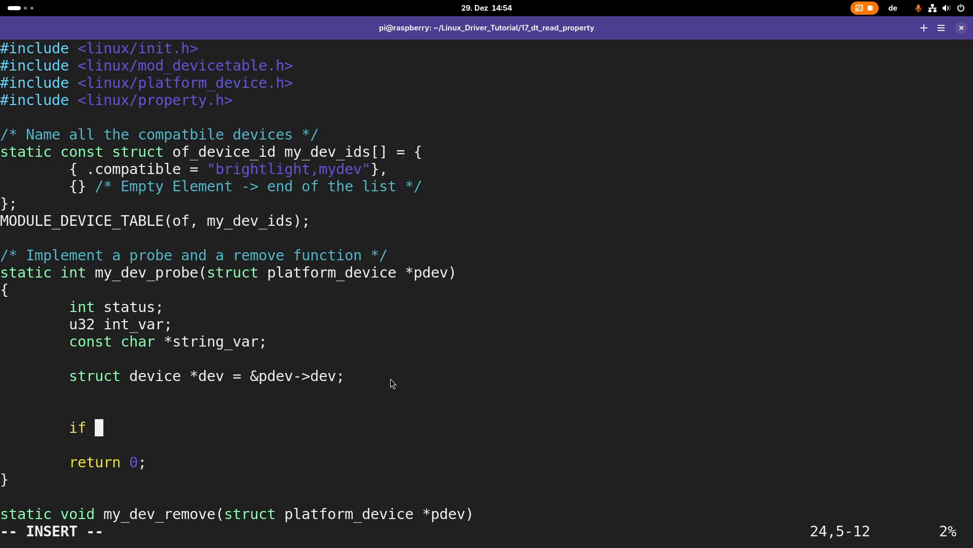
type("(!")
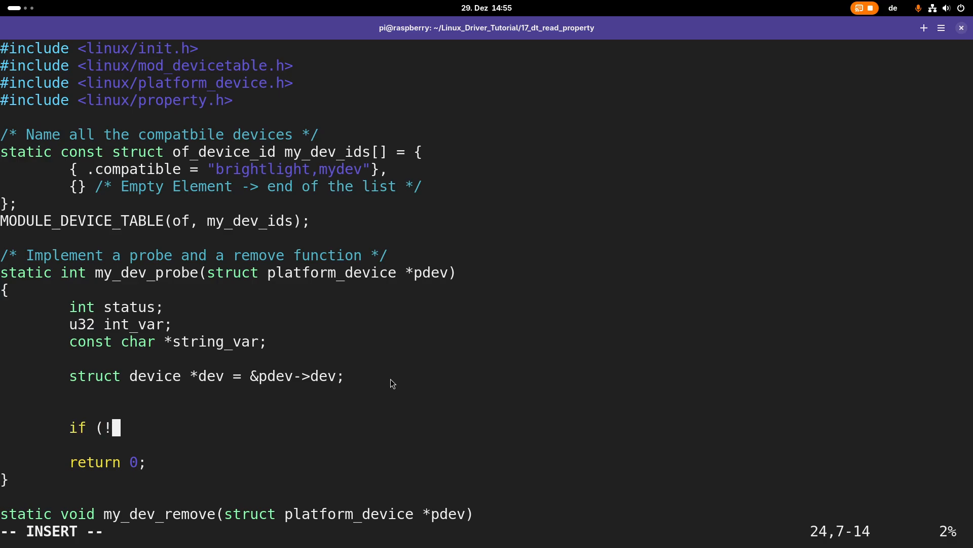
type("device_pro")
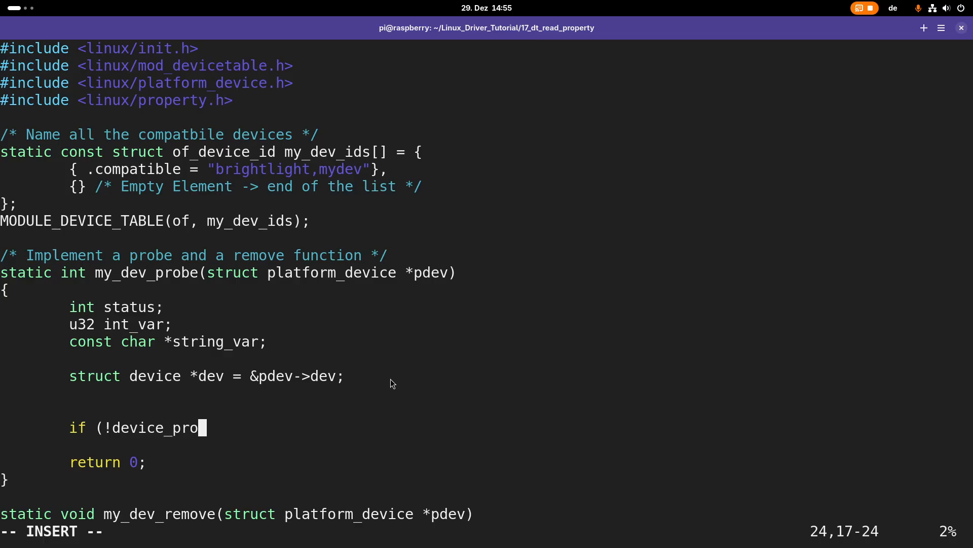
type("perty_")
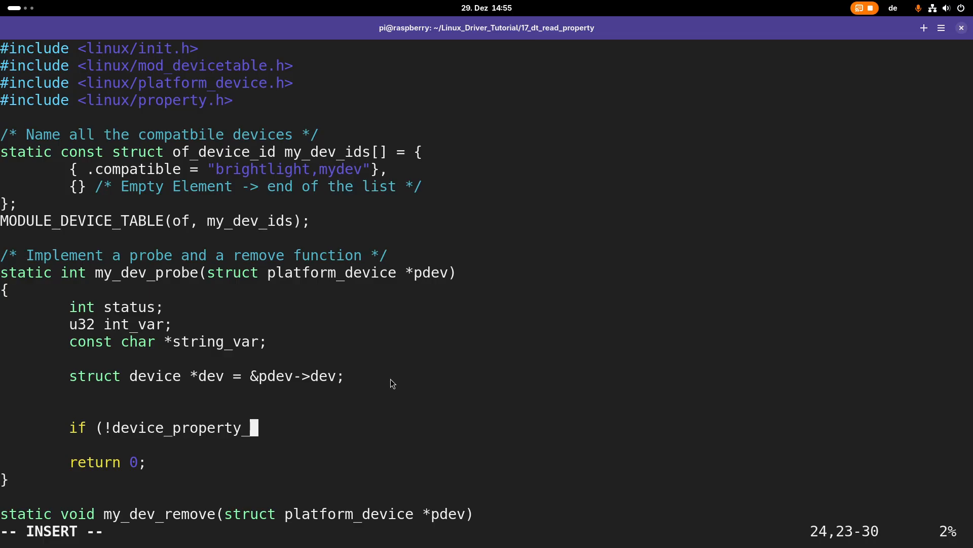
type("present(")
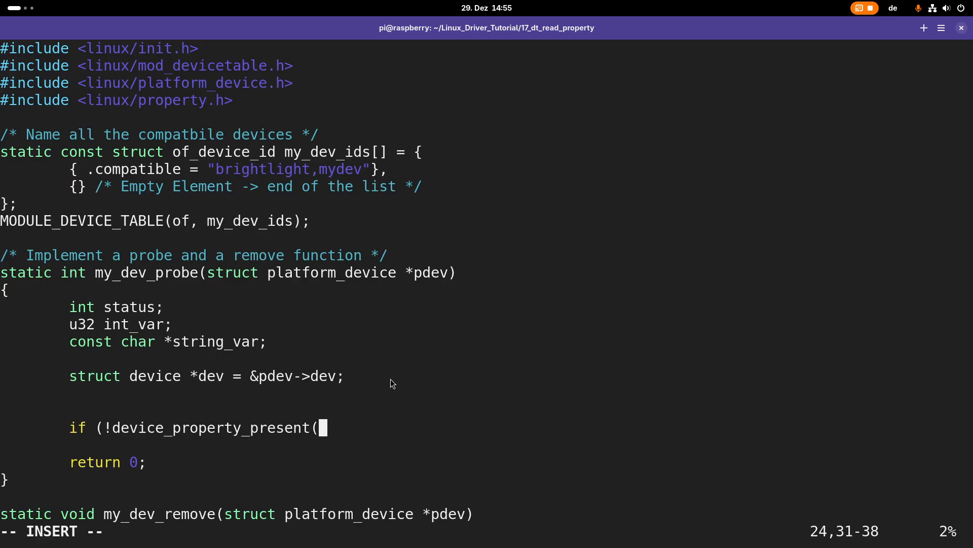
type("dev,")
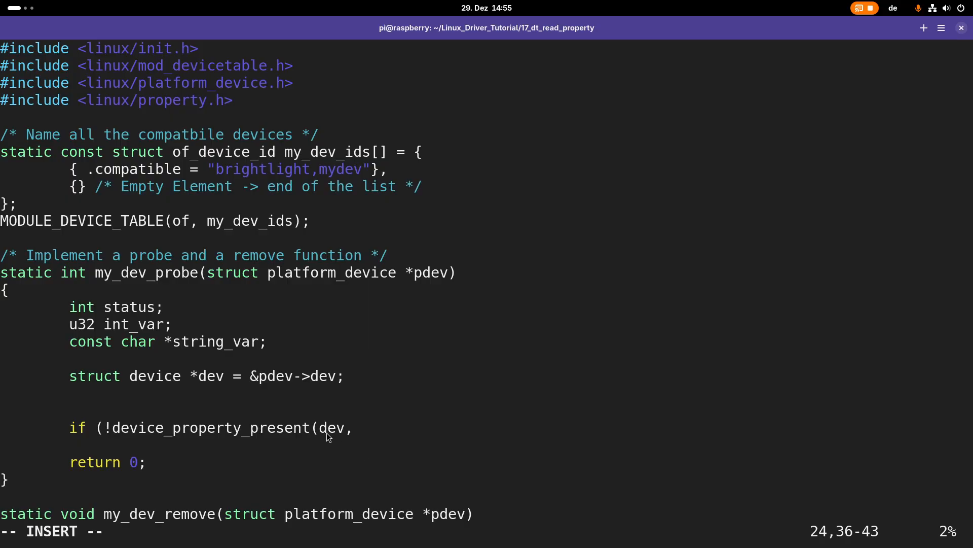
mouse_move(404, 433)
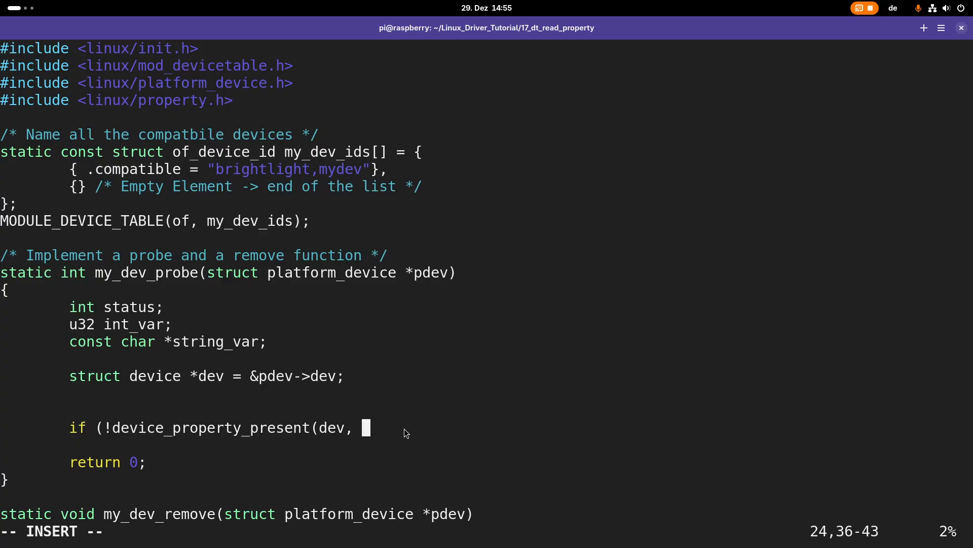
type("\"int_v")
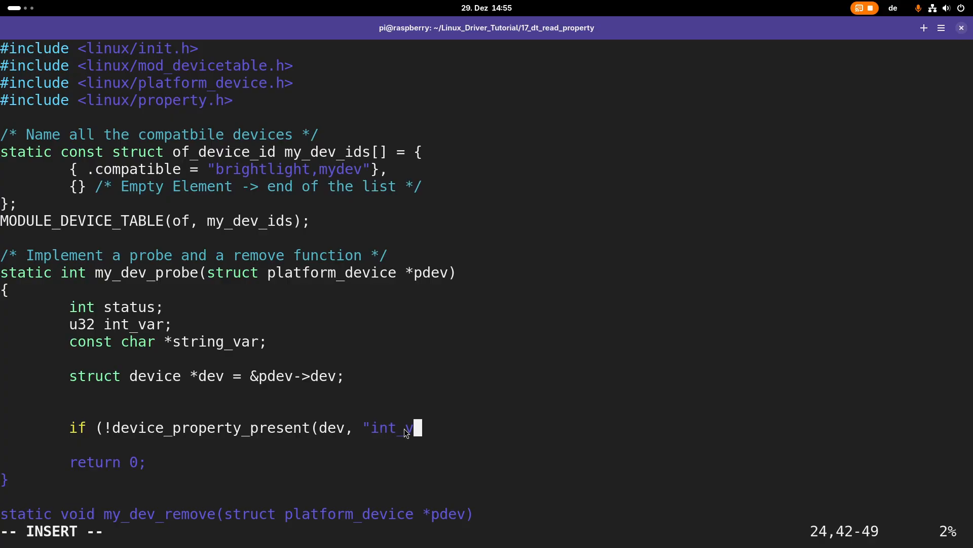
type("ar\"")
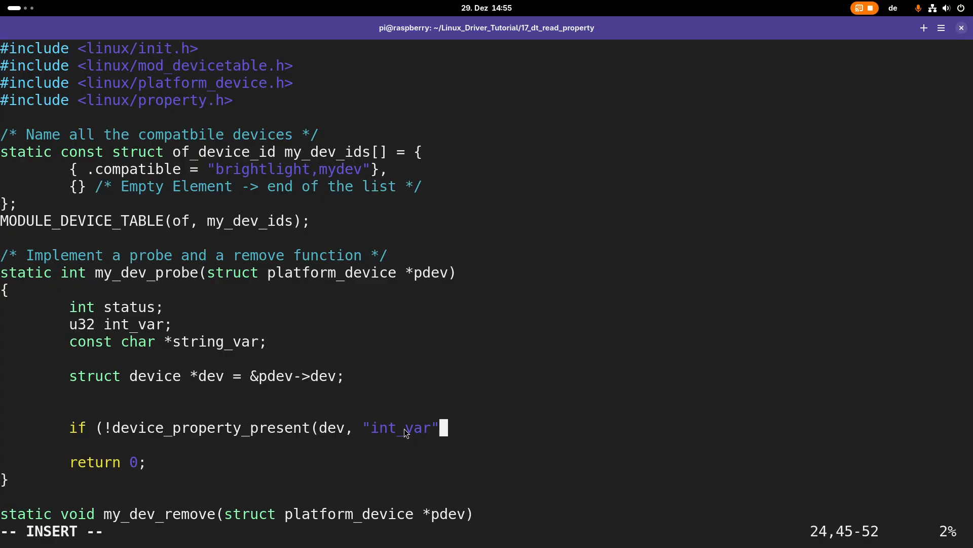
type("))")
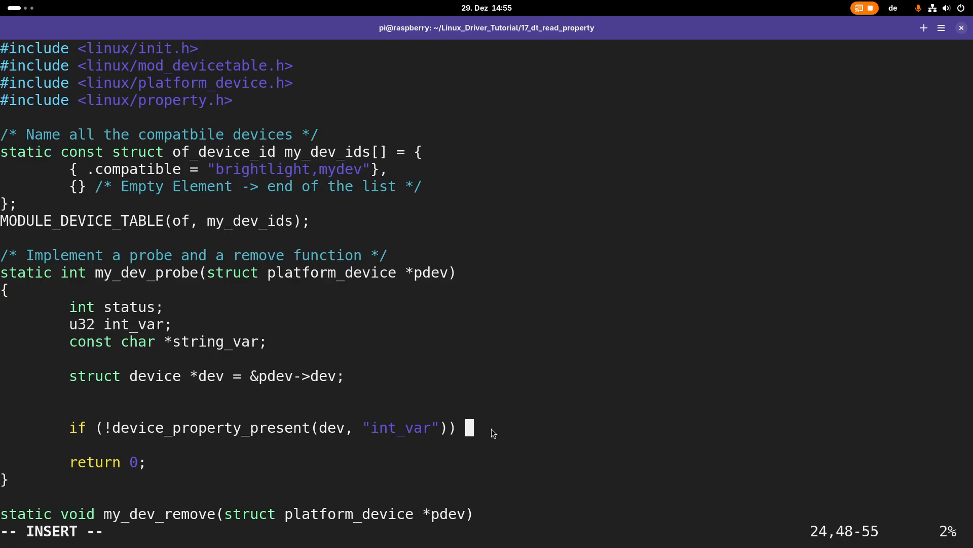
- Fill the block with a pr_err saying the int_var property is not present, returning -1
type("{")
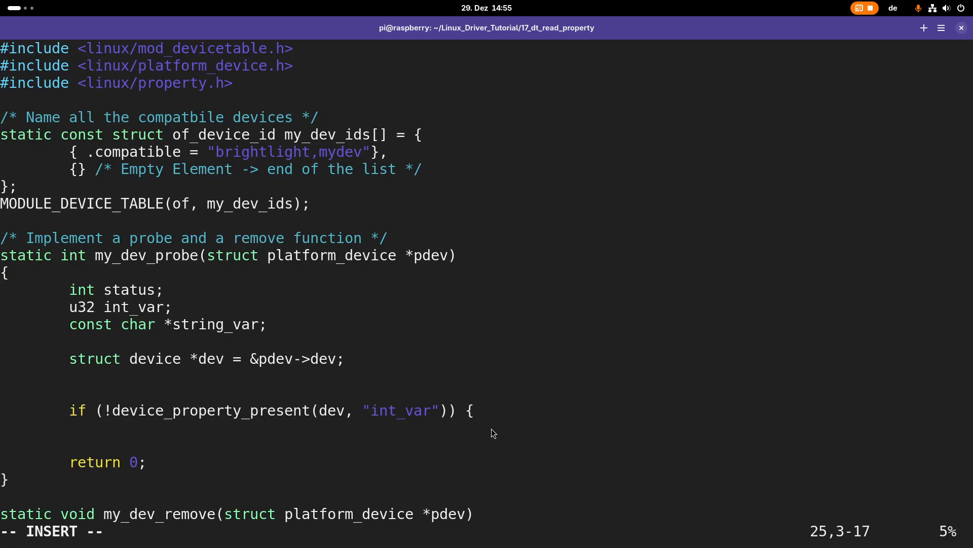
type("pr_err(")
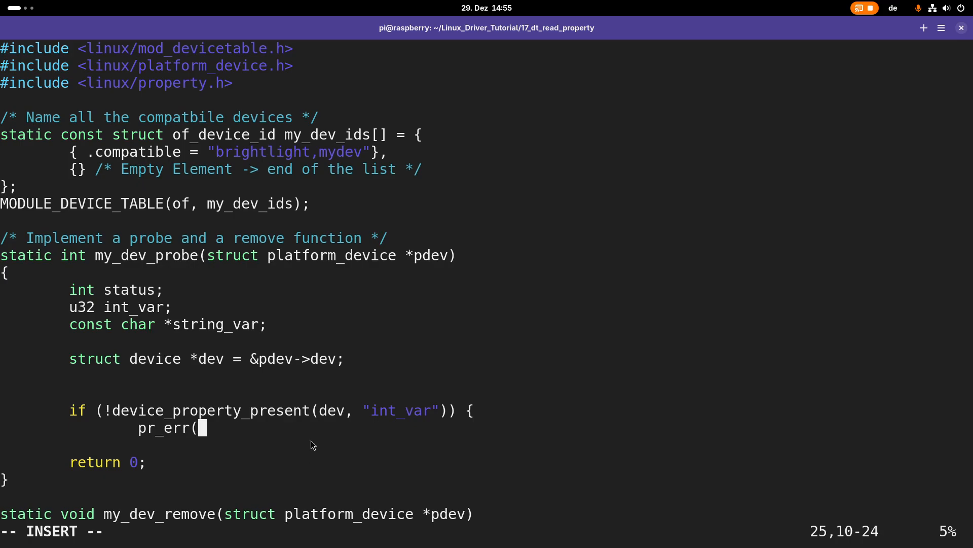
type("\"my_dev -")
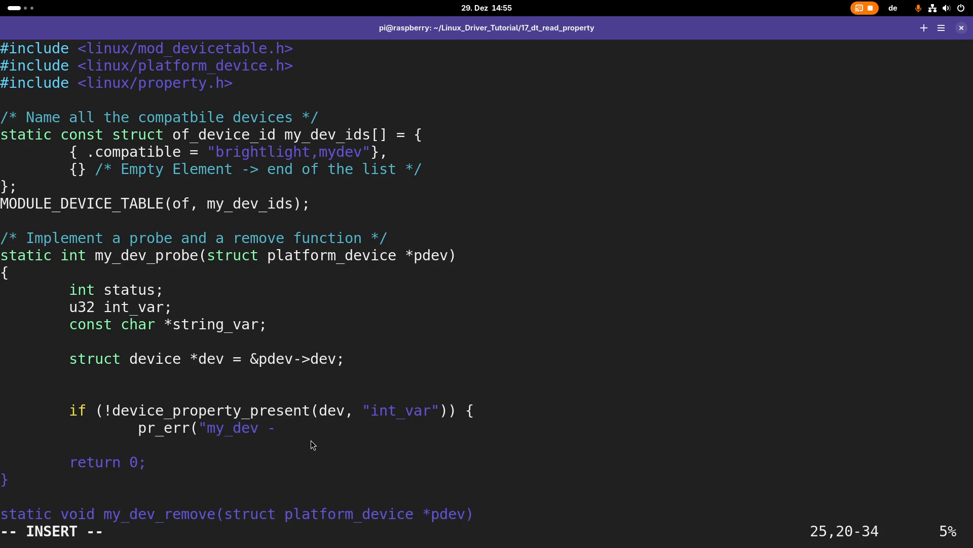
type("int_Var property is not pr")
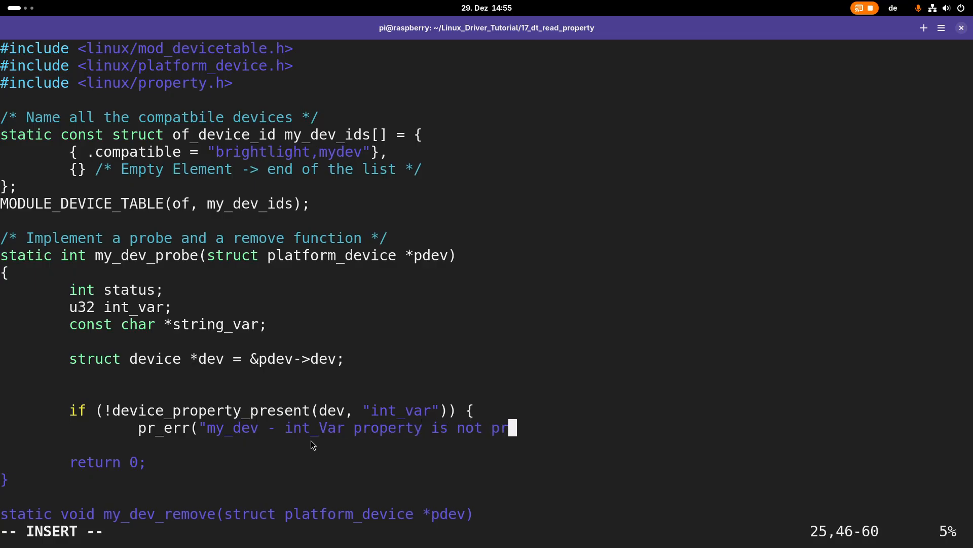
type("sent!\\n")
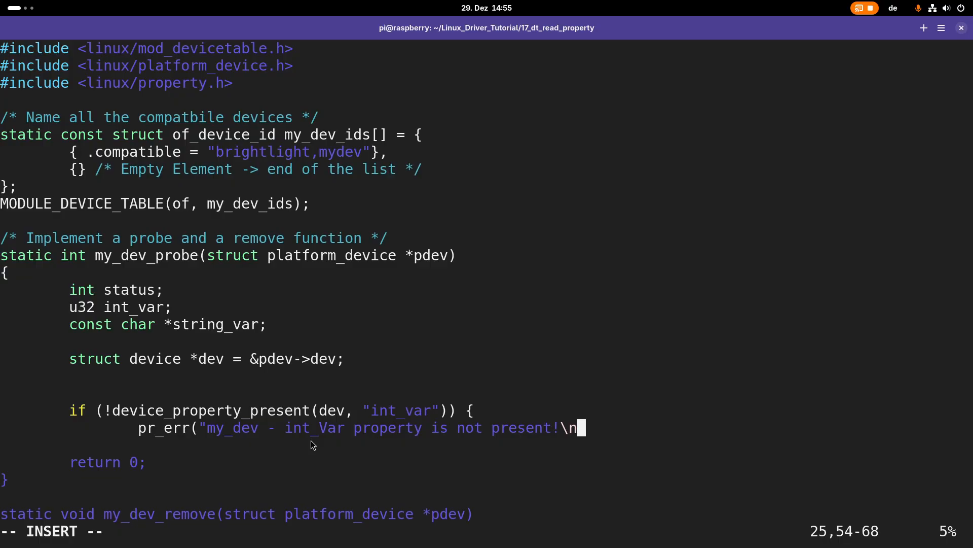
type("\");")
type("return -1;")
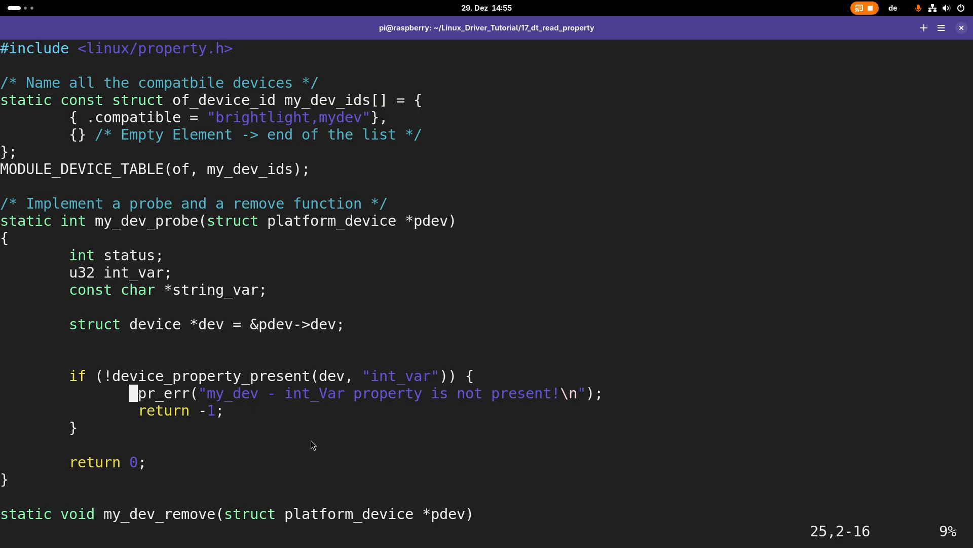
- Duplicate the check for string_var and correct 'int_Var' to 'int_var' in the first message
scroll("down", 3)
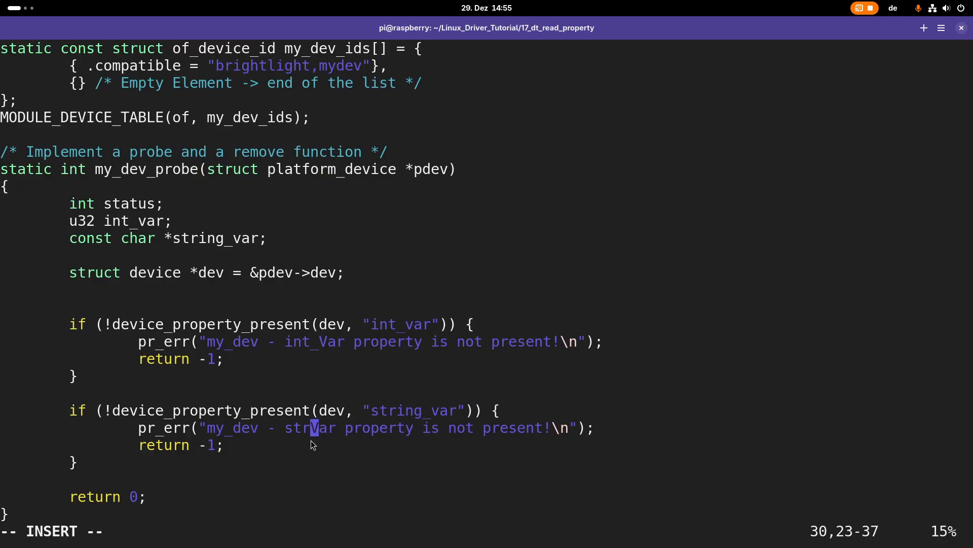
type("string_var")
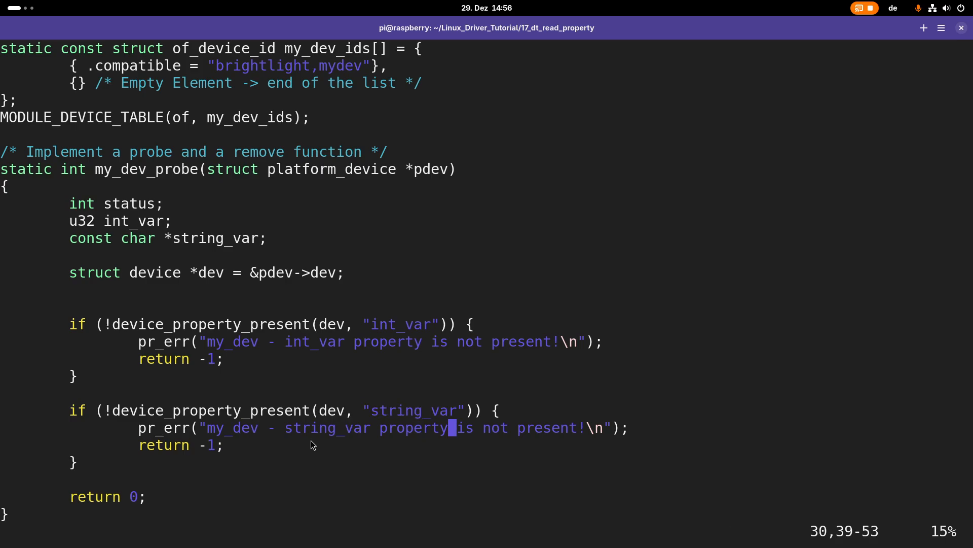
scroll("down", 3)
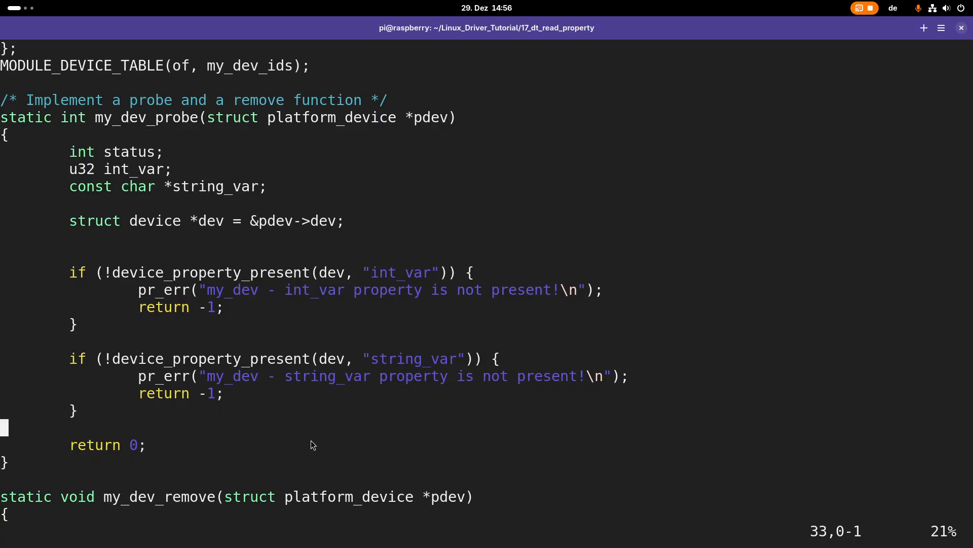
type("s")
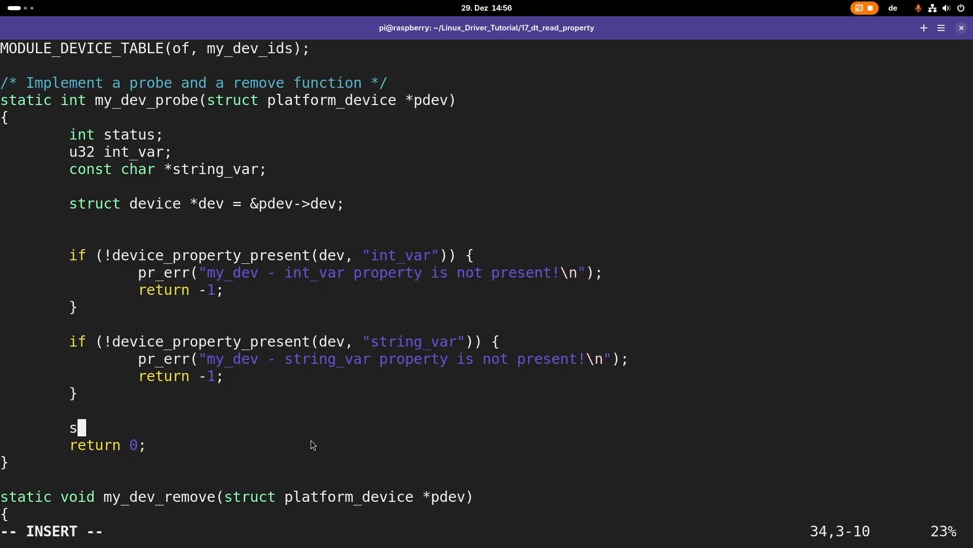
- Add status = device_property_read_u32(dev, "int_var", &int_var); to the probe
type("tatus =")
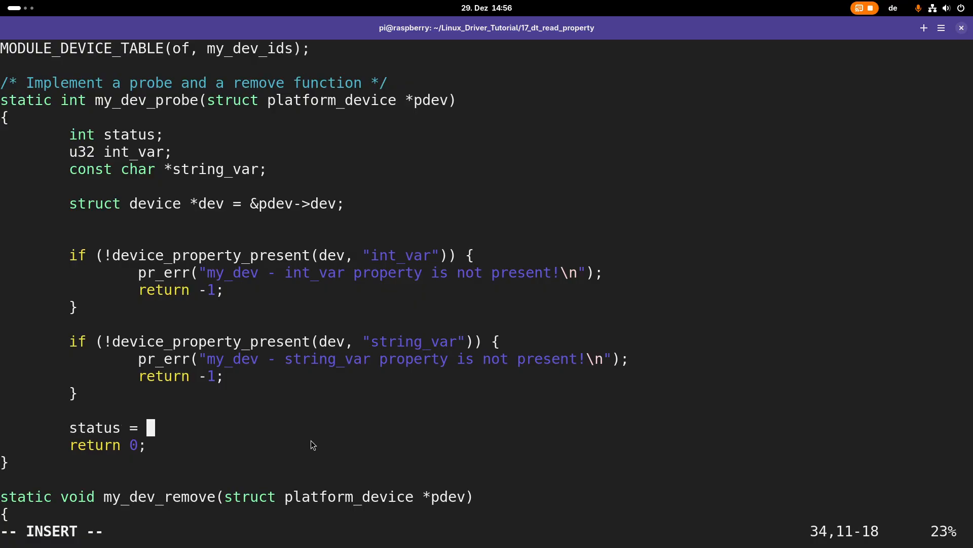
type("device_property_read_")
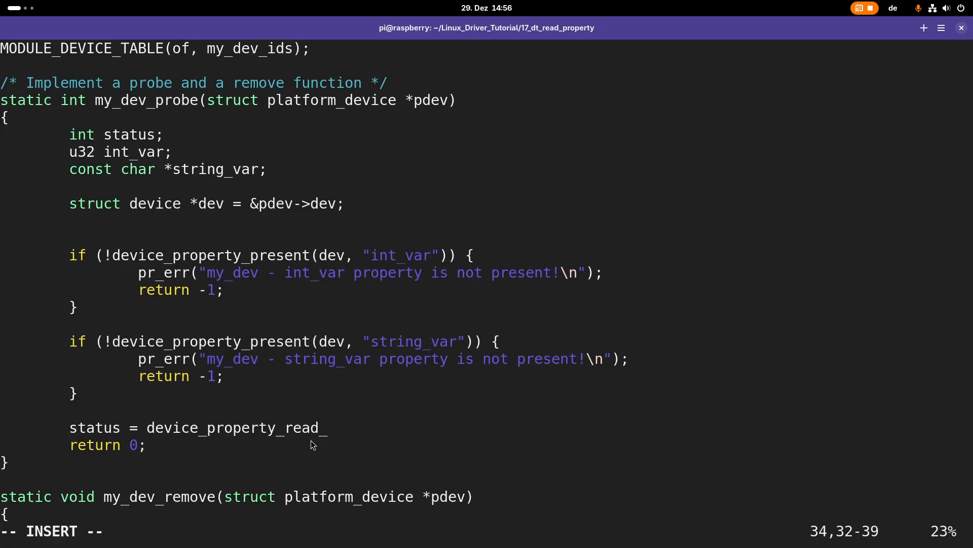
type("u3")
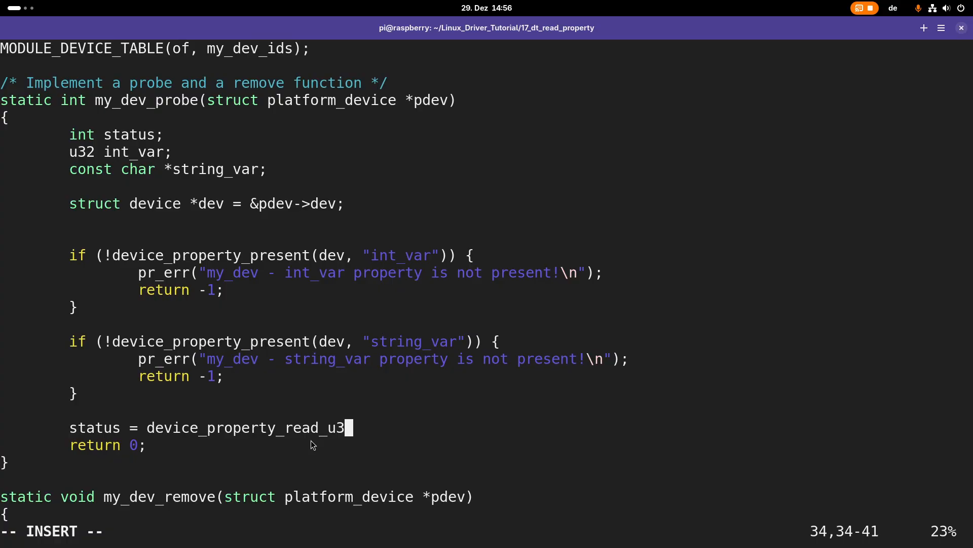
type("2(")
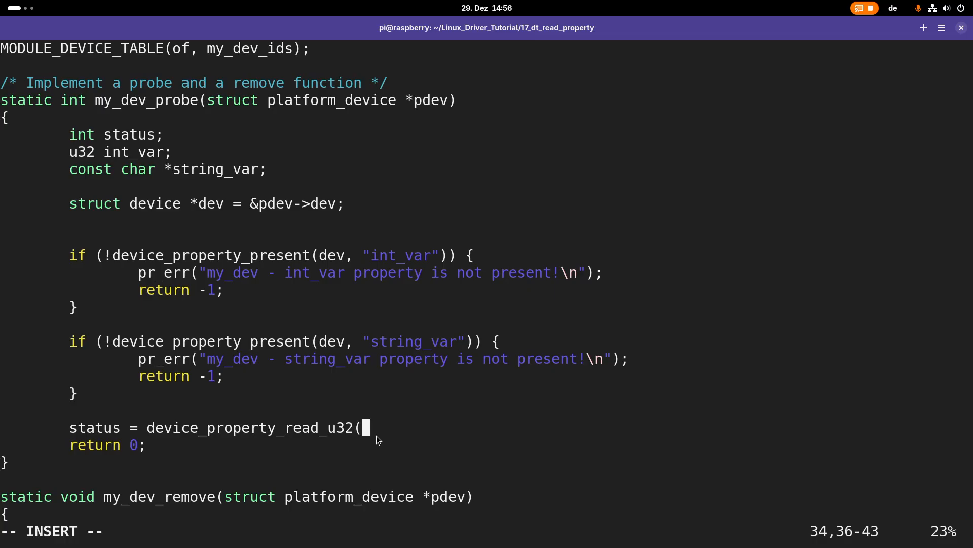
type("d")
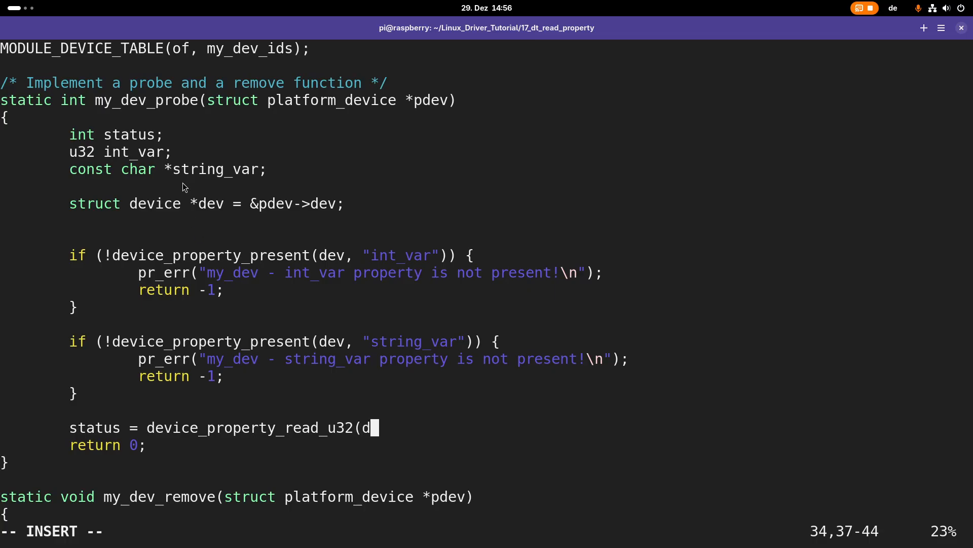
type("ev,")
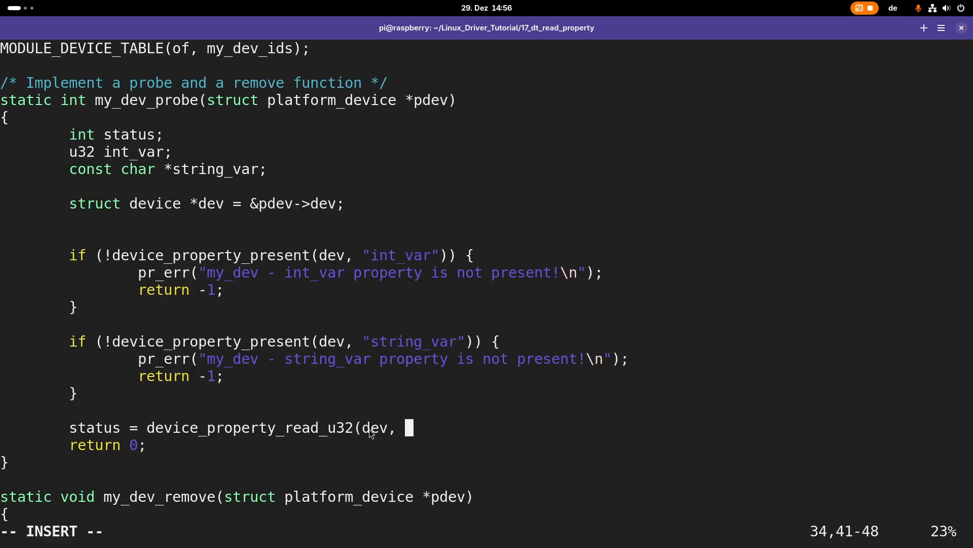
mouse_move(456, 427)
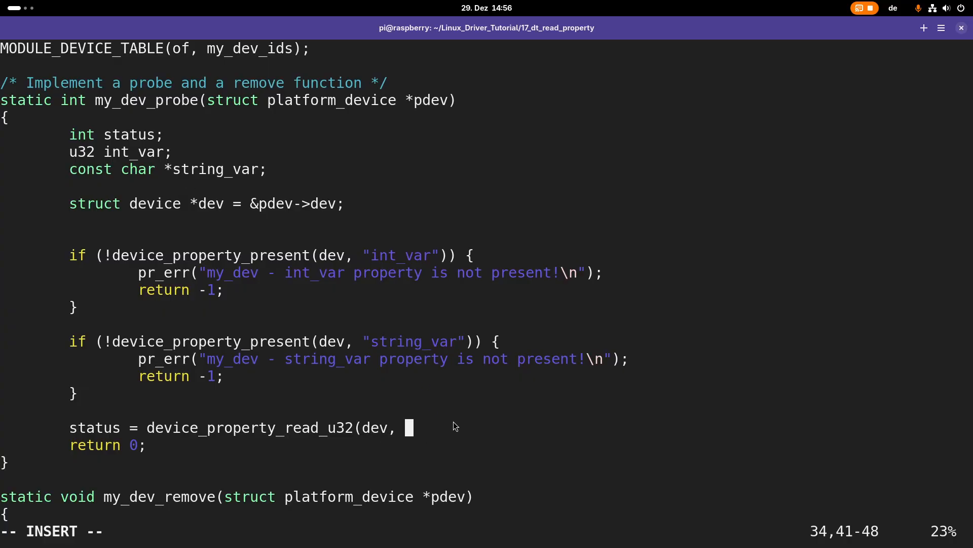
type("\"int_va")
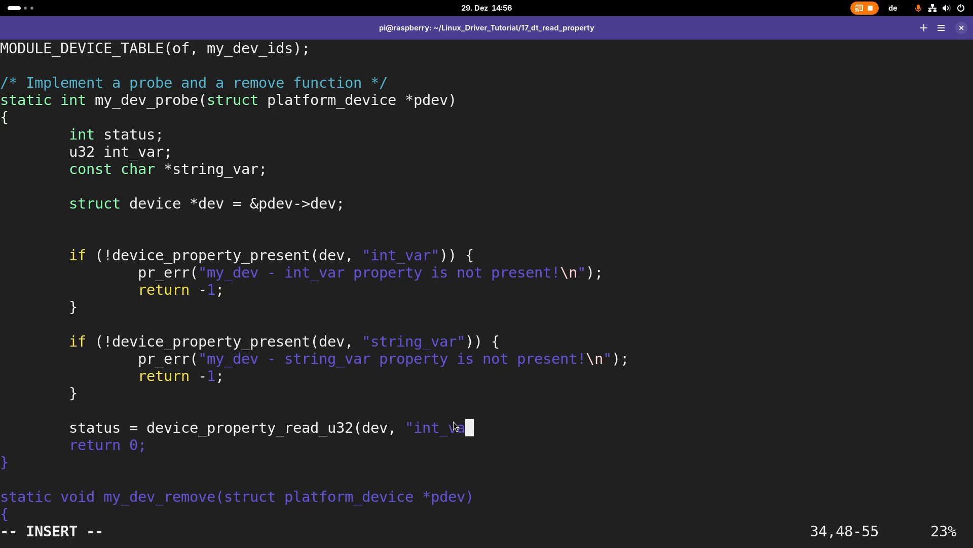
type("r\", &")
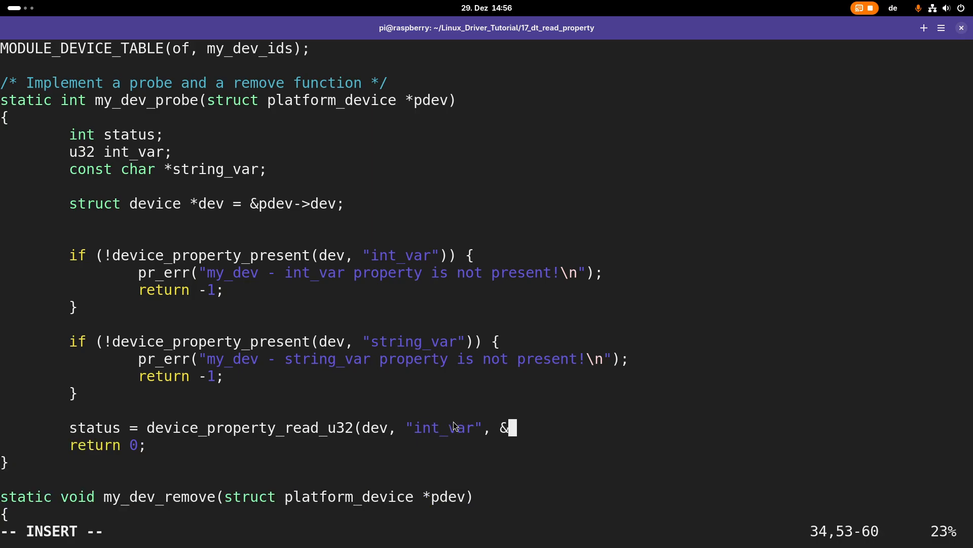
type("int_var);")
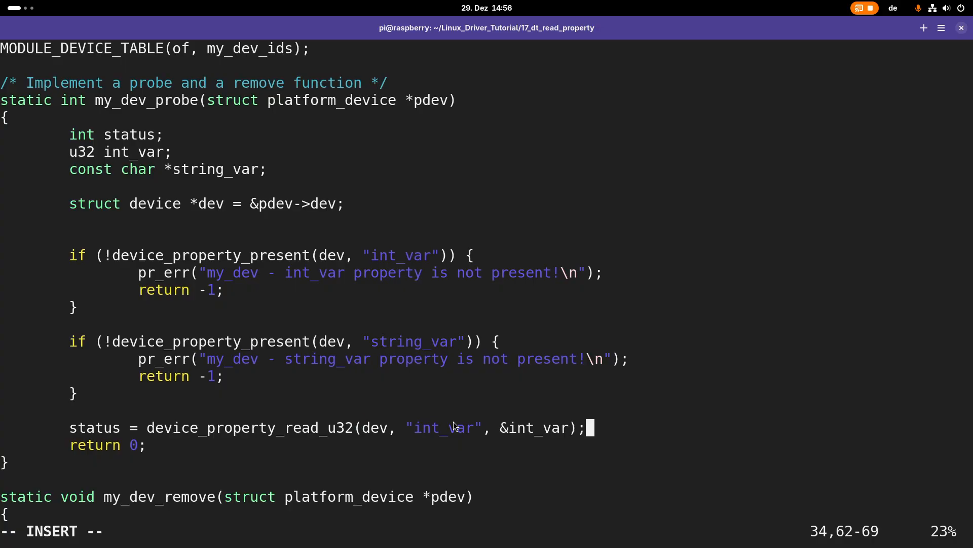
mouse_move(542, 437)
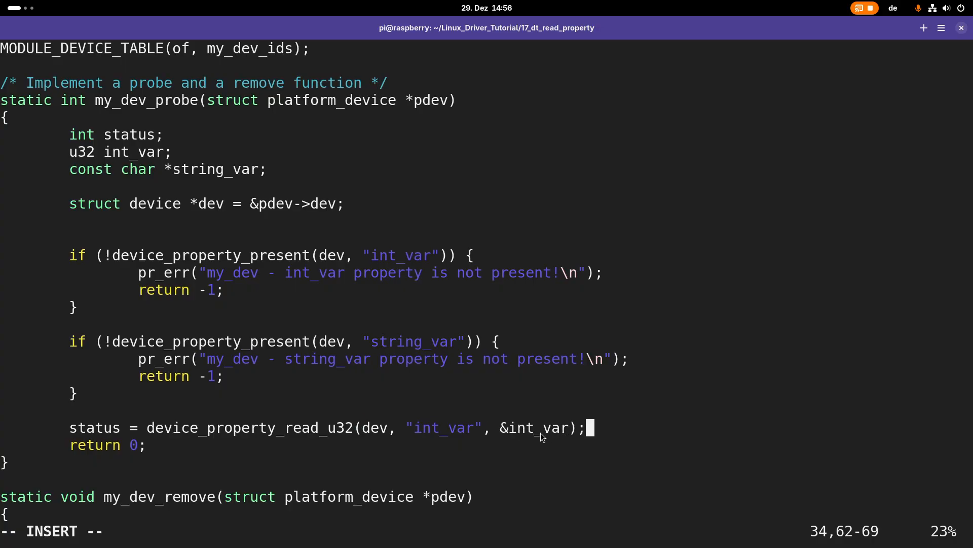
mouse_move(672, 431)
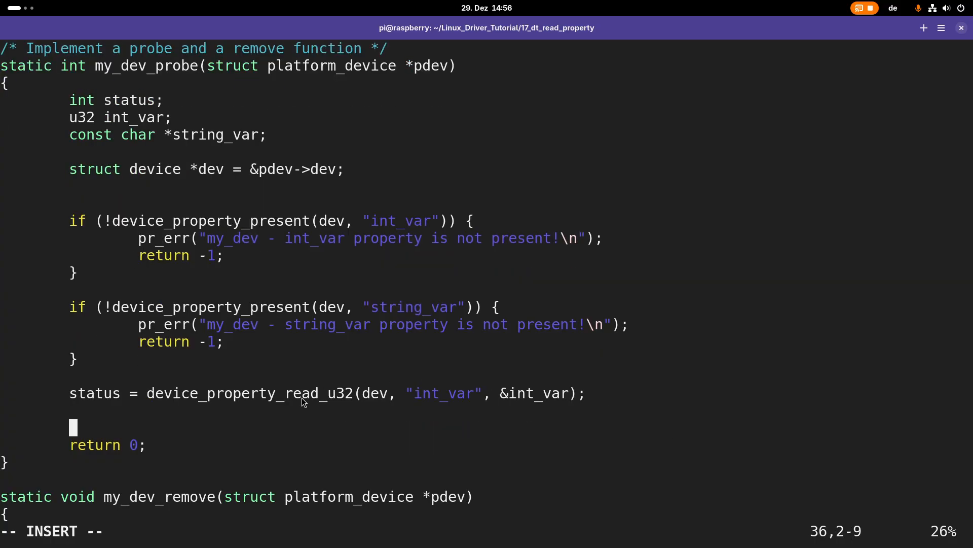
- Add if (status) with pr_err 'error reading int_var property' and return status
type("if")
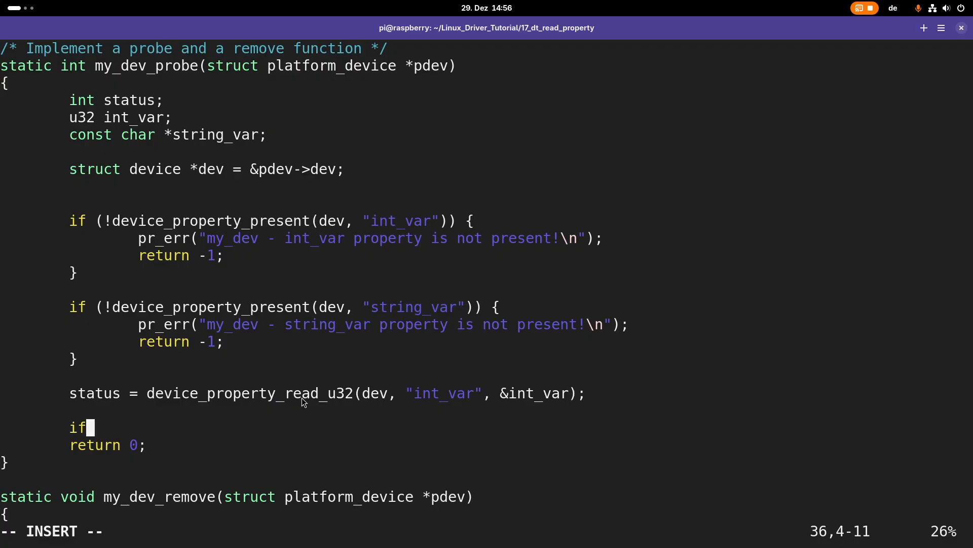
type("(status) {")
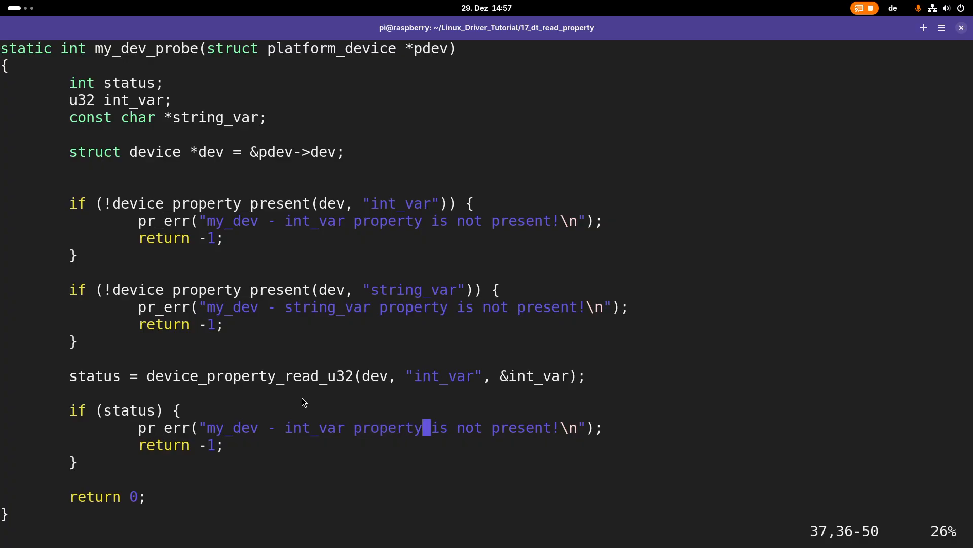
key("Right")
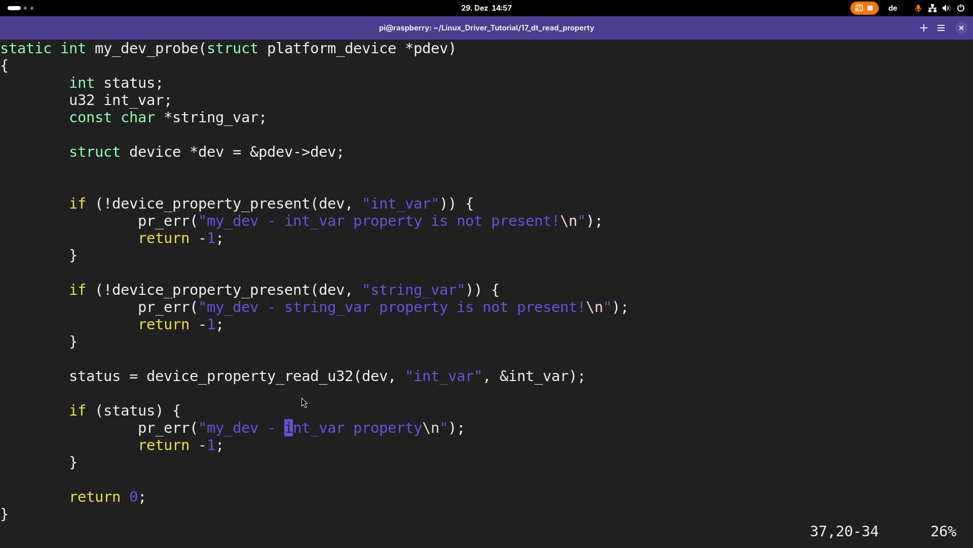
type("error reading")
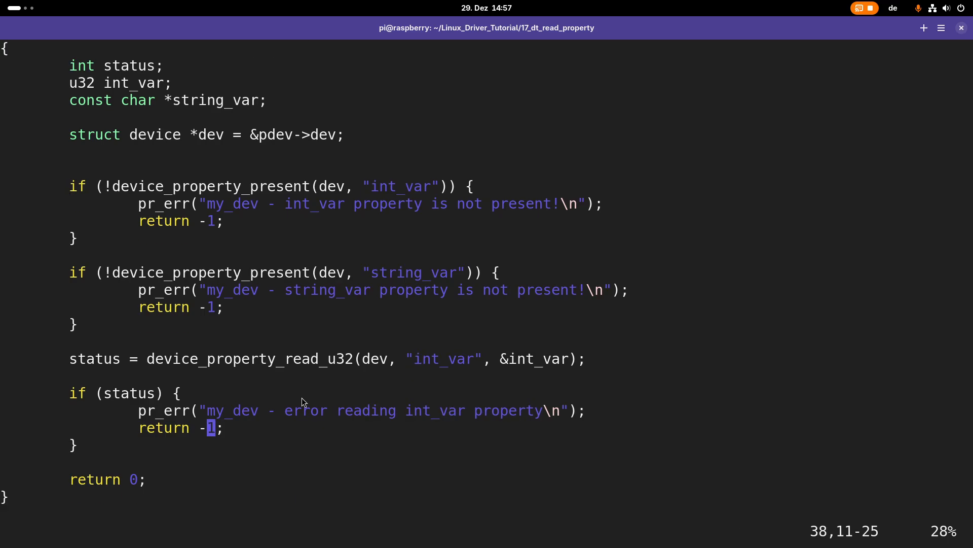
type("staru")
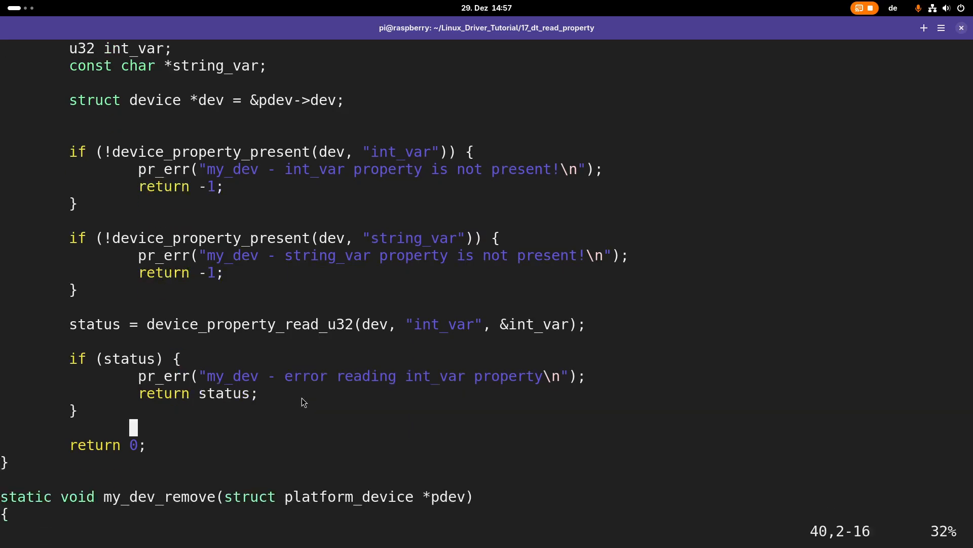
- Log the int_var value with pr_info using %d
type("pr_")
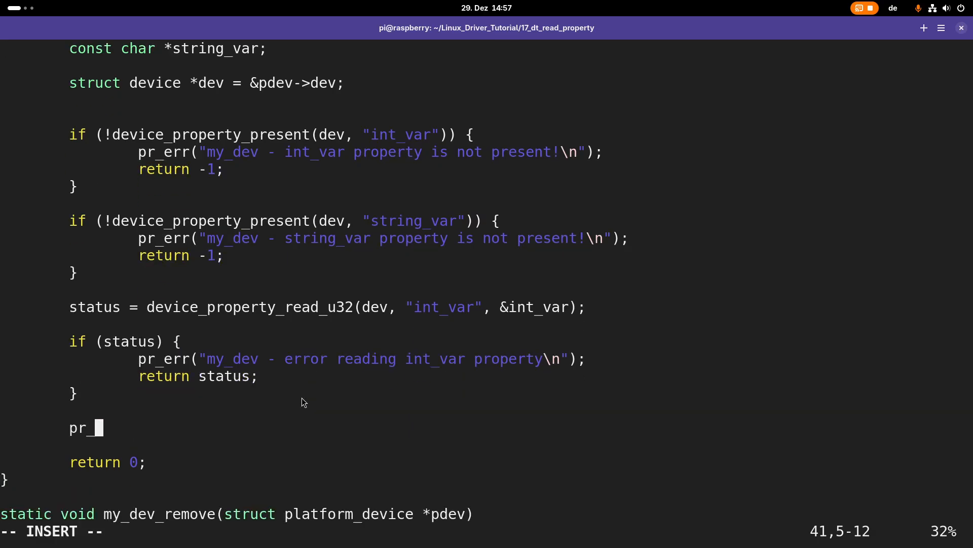
type("info")
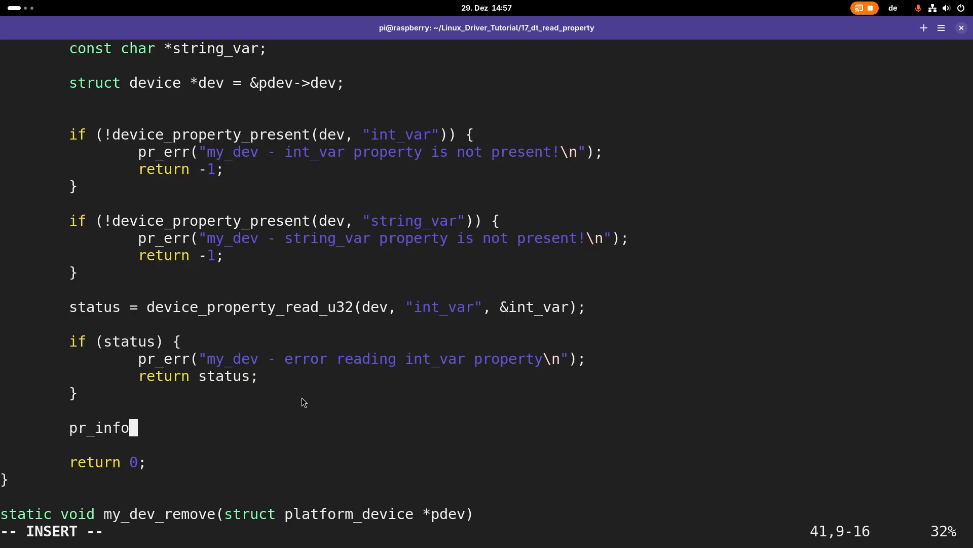
type("(")
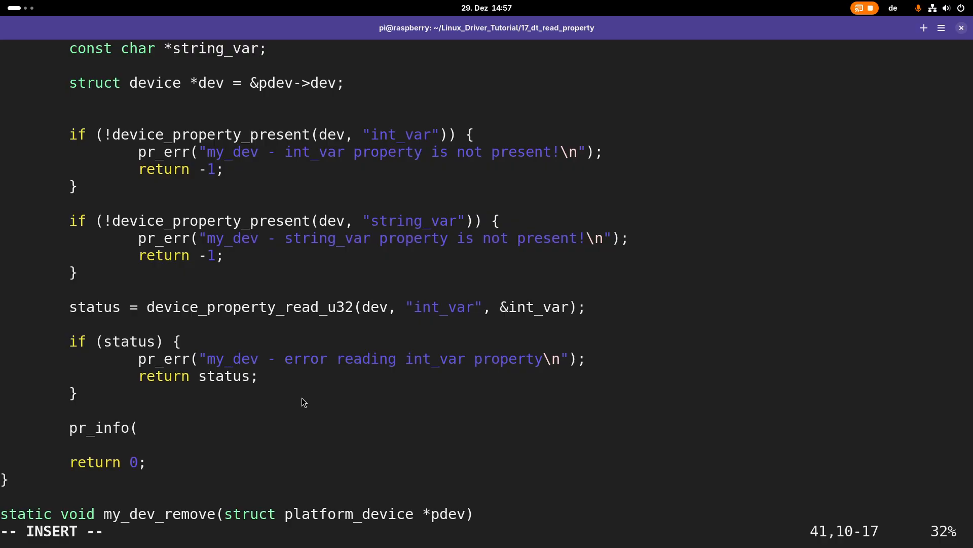
type("\"my_D")
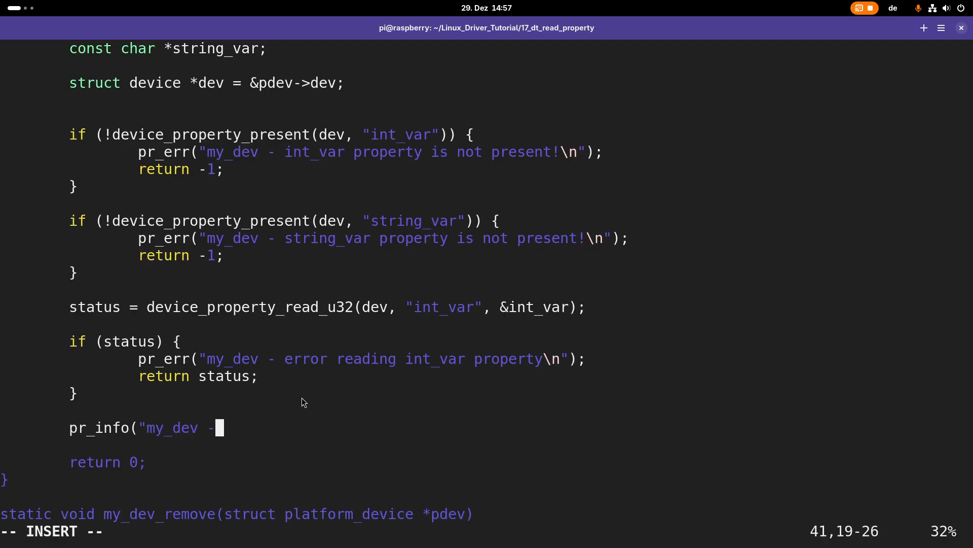
type("int_var")
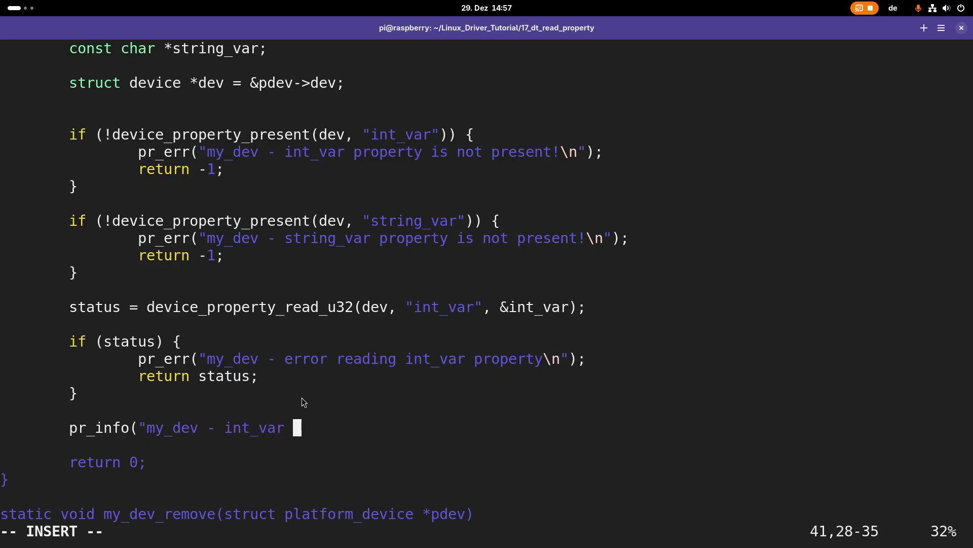
type(": %d")
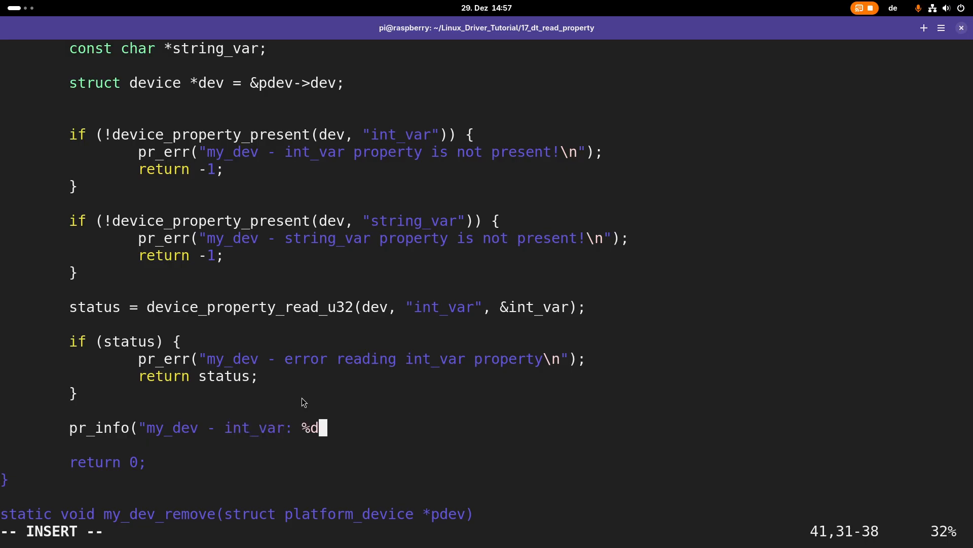
type("\\n\", int_Var")
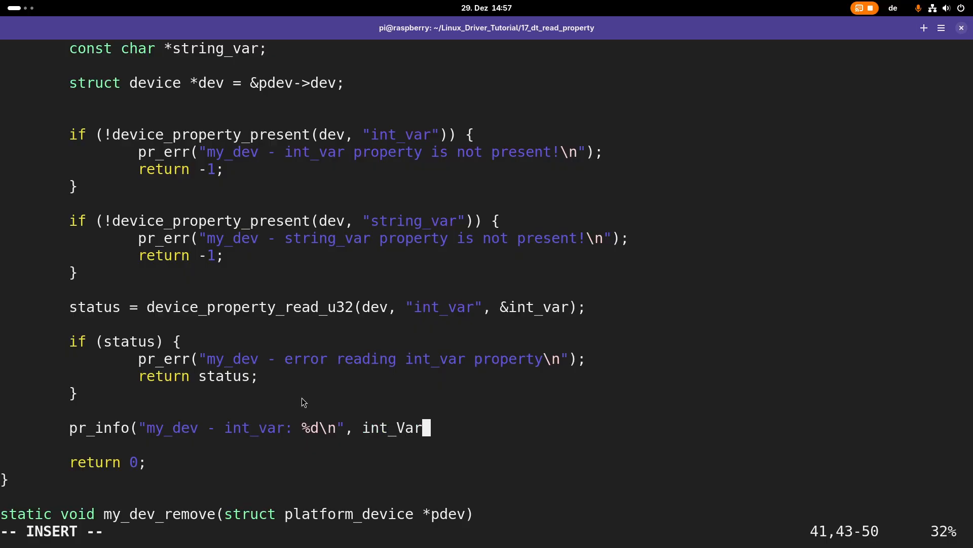
type(");")
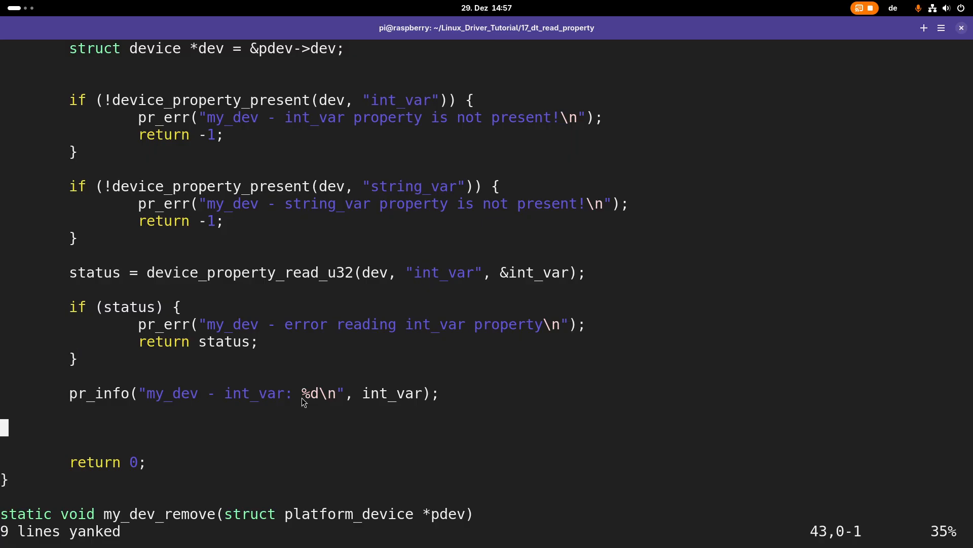
- Paste the int_var block and adapt it to read string_var with read_string and %s
key("p")
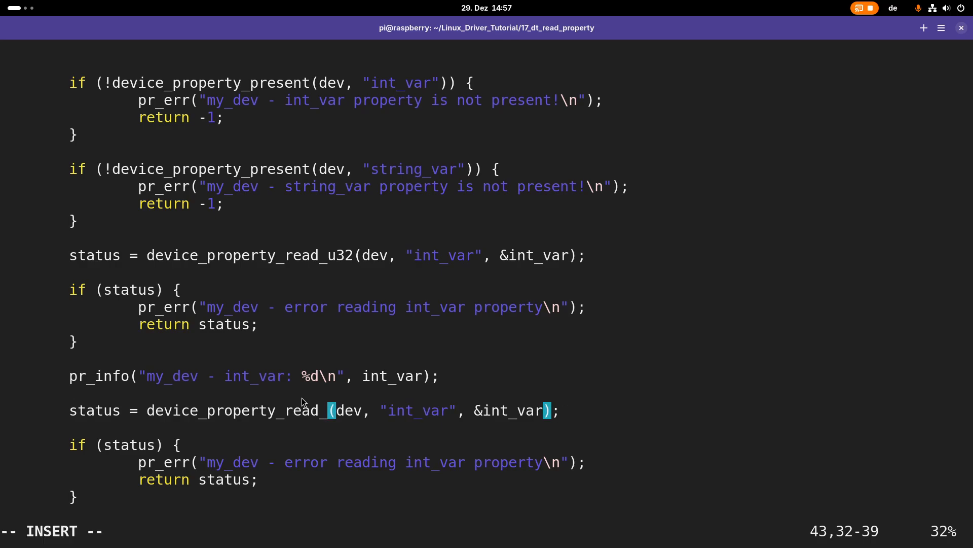
type("string")
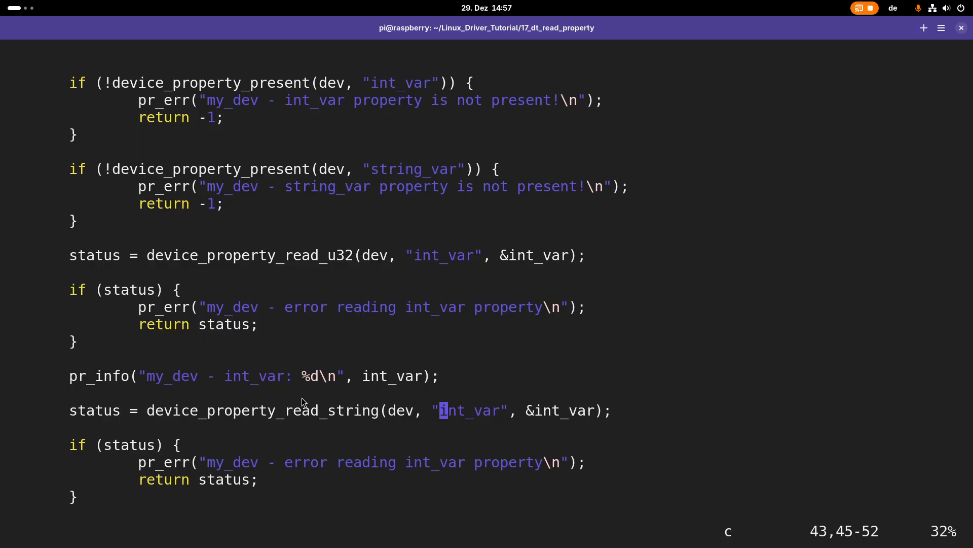
type("string_var")
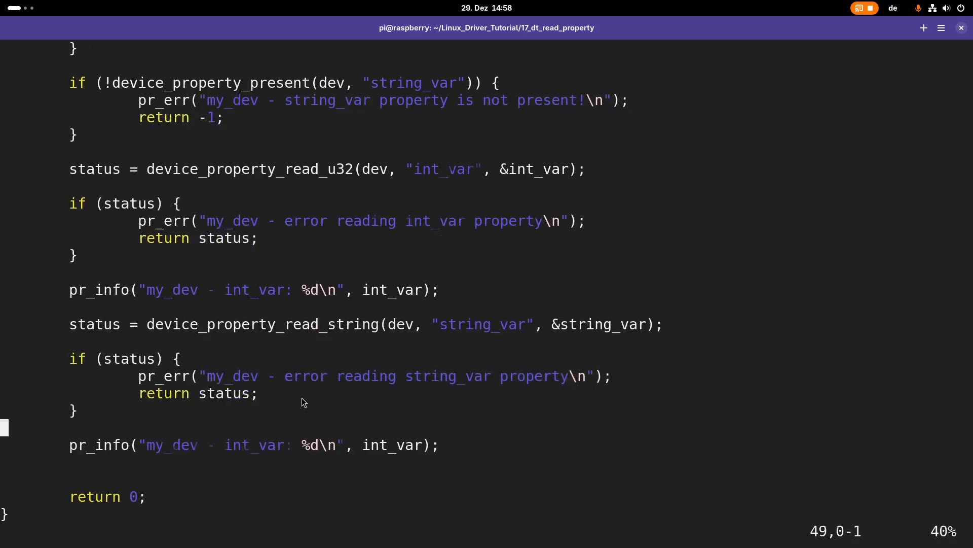
scroll("down", 3)
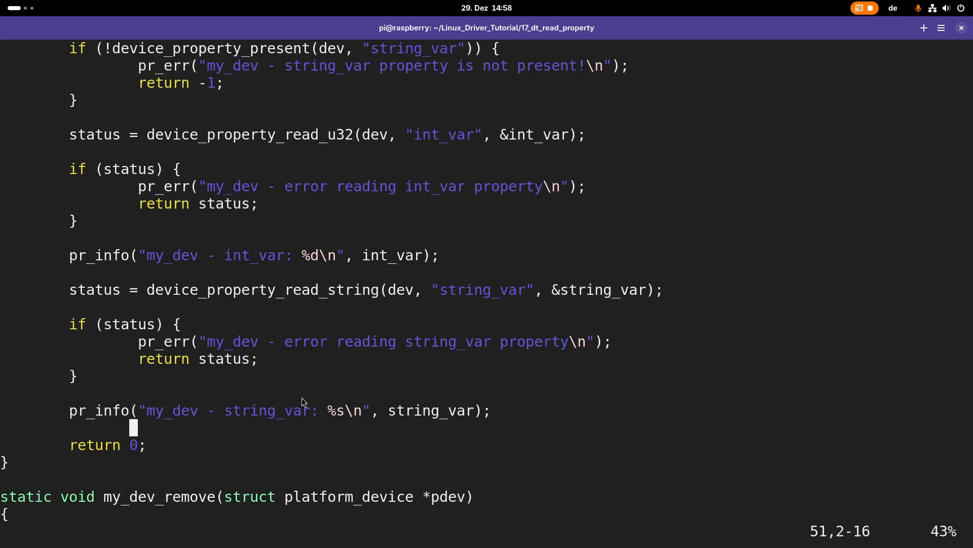
scroll("up", 3)
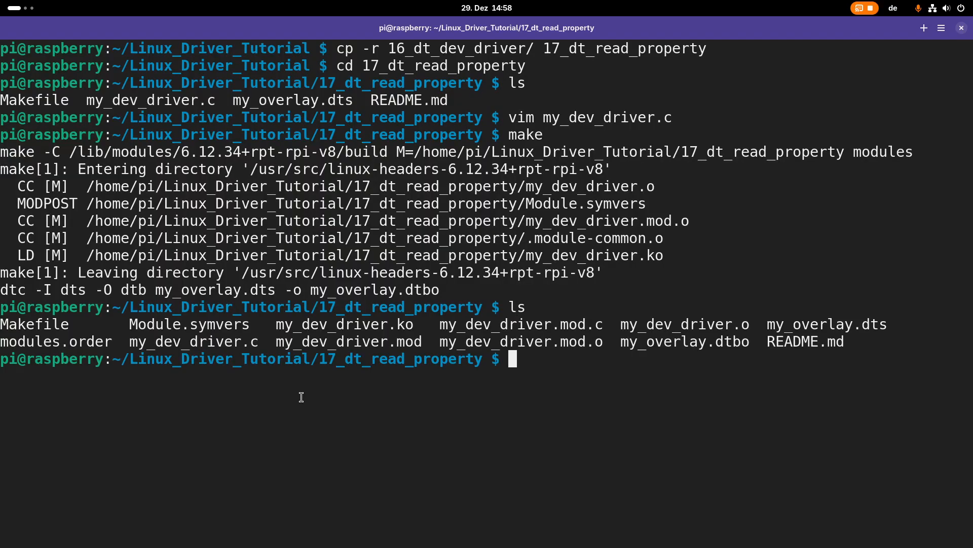
- Confirm my_dev_driver.ko was built, then start a tmux session with tmx
double_click(344, 323)
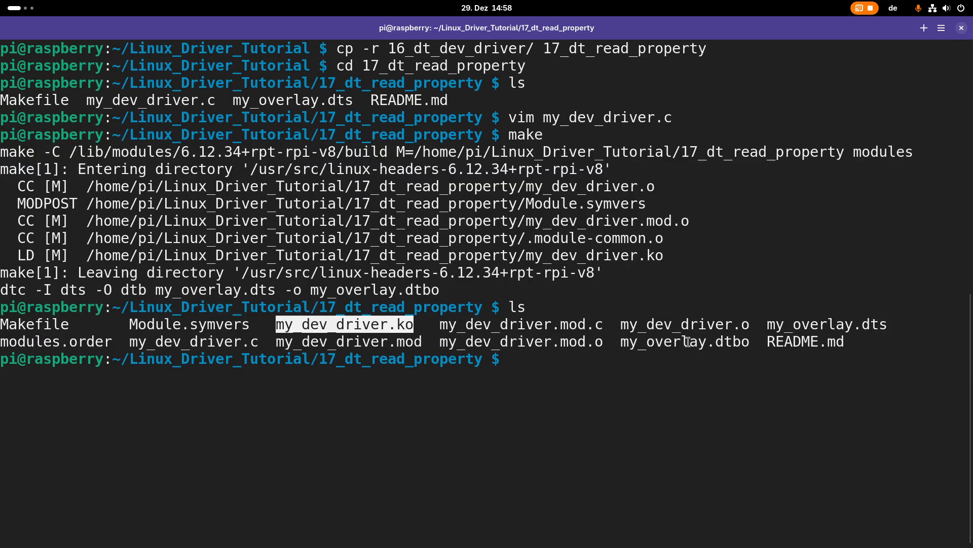
type("tmx")
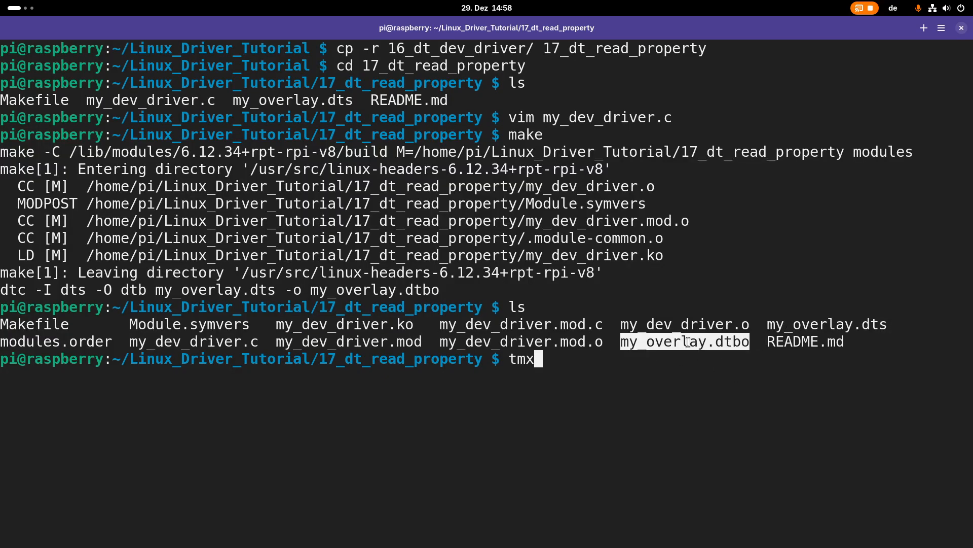
key("Return")
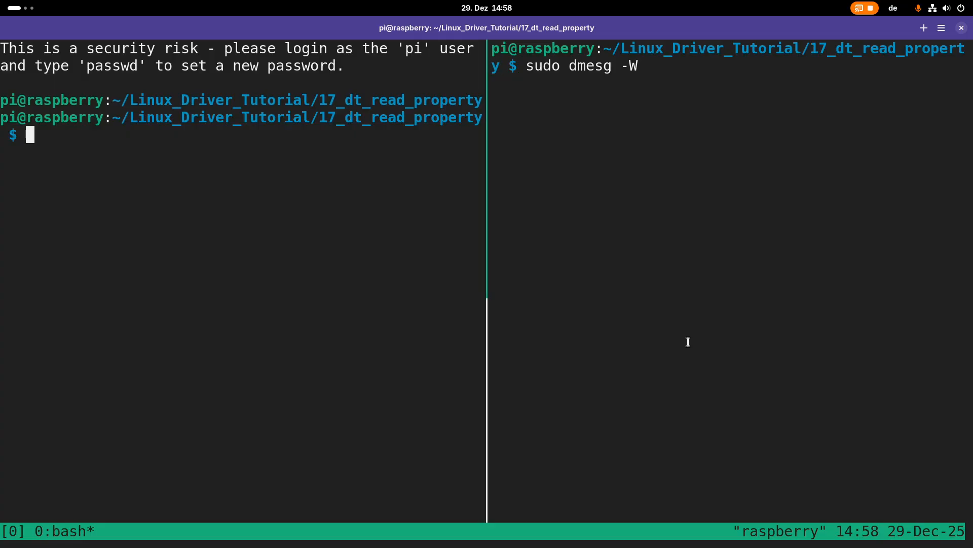
- Apply the my_overlay overlay with sudo dtoverlay and insert my_dev_driver.ko with sudo insmod
type("sudo dtoverlay")
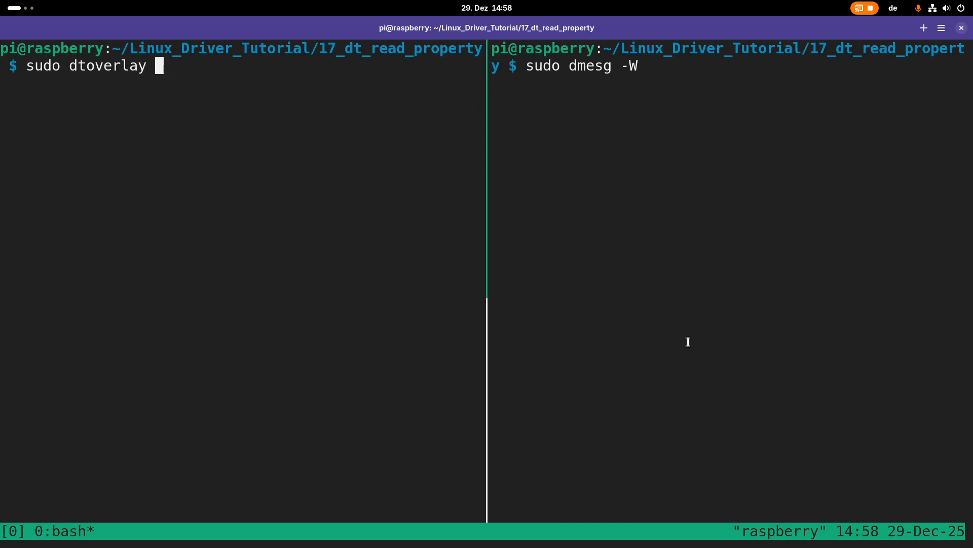
type("my_overlay.dtd")
type("s")
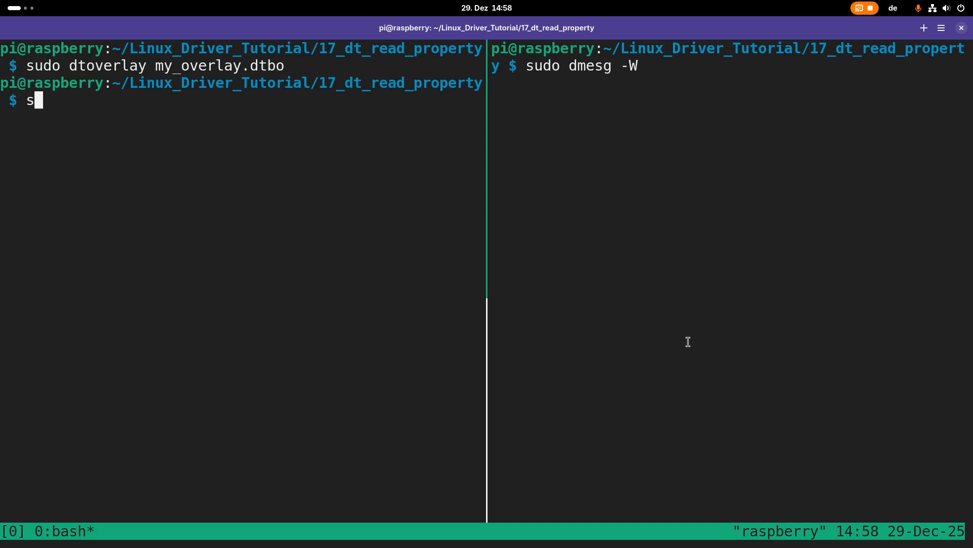
type("udo insmod")
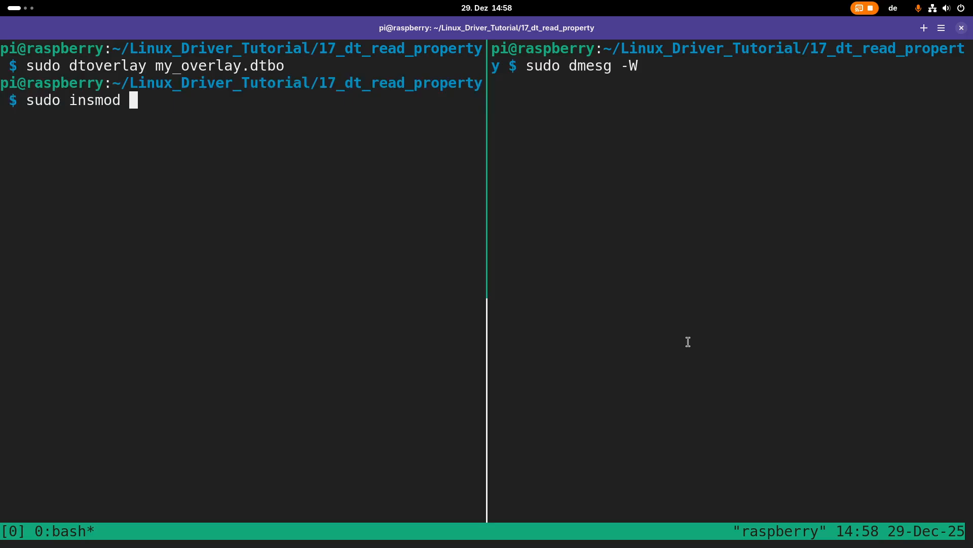
type("my_dev_driver.ko")
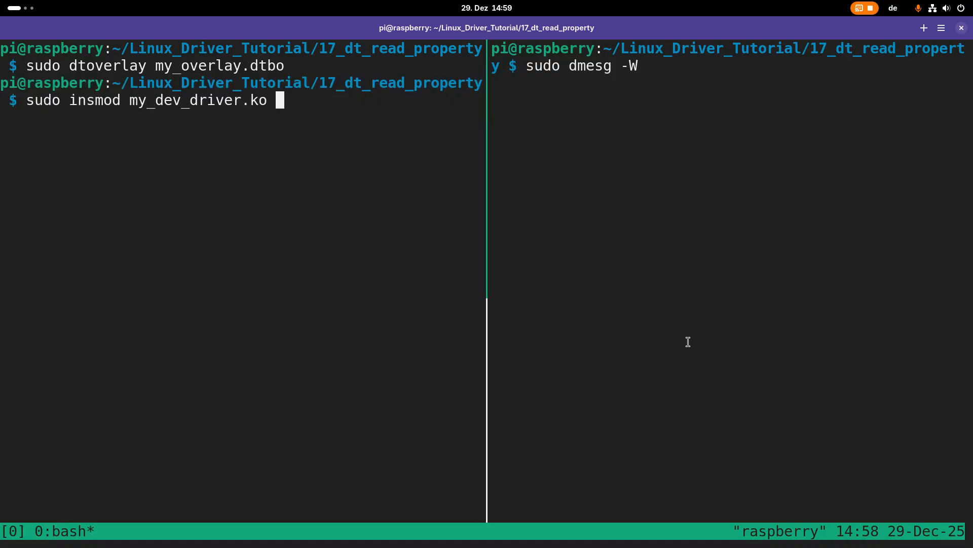
key("Return")
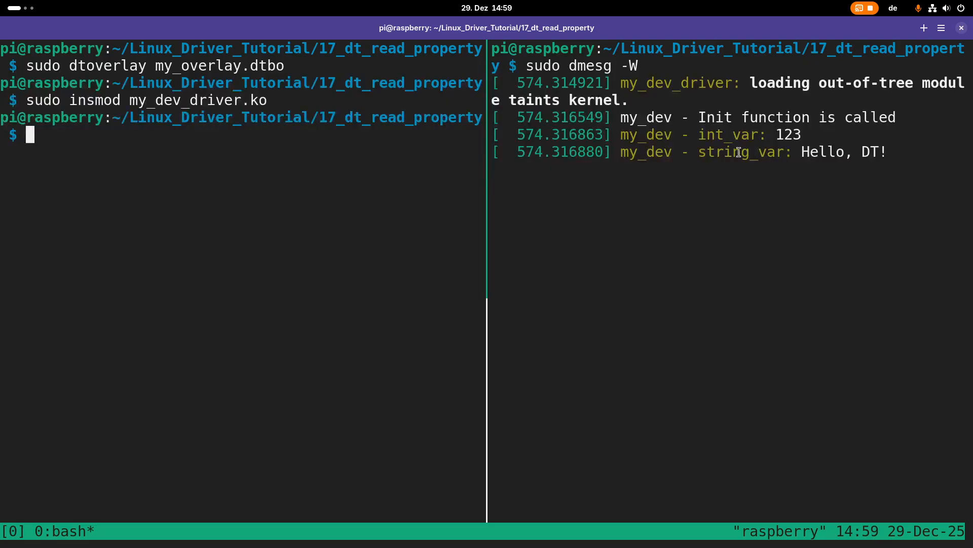
- Print my_overlay.dts with cat to view string_var and int_var values
type("cat my_")
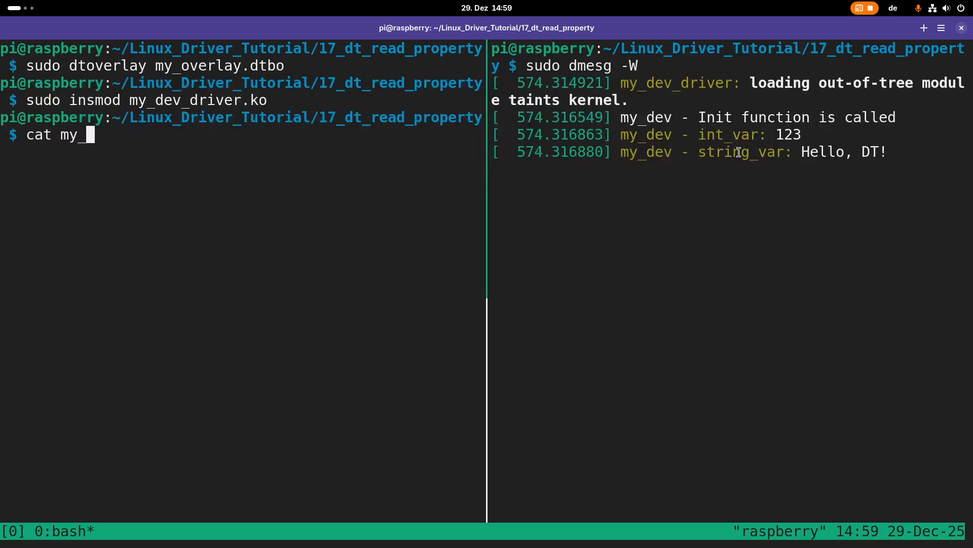
type("overlay.dts")
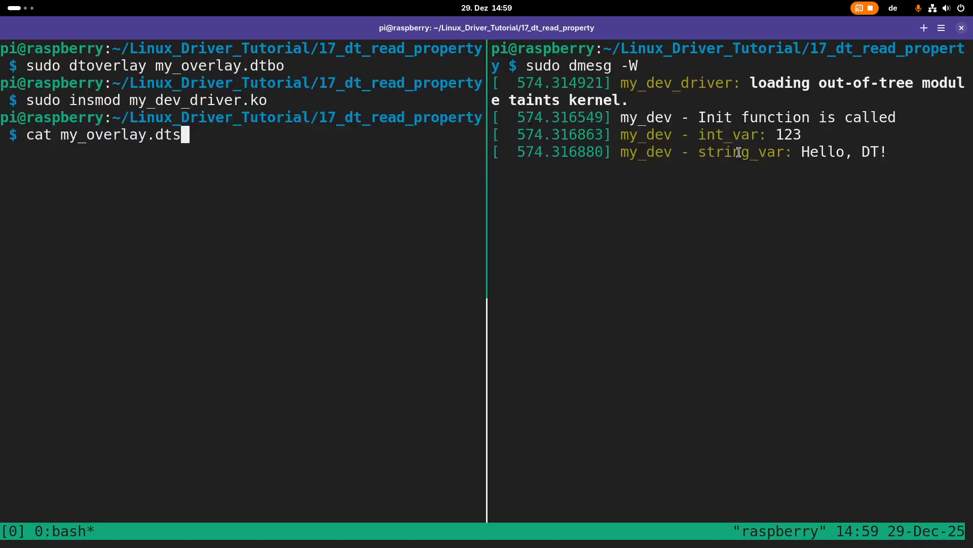
key("Return")
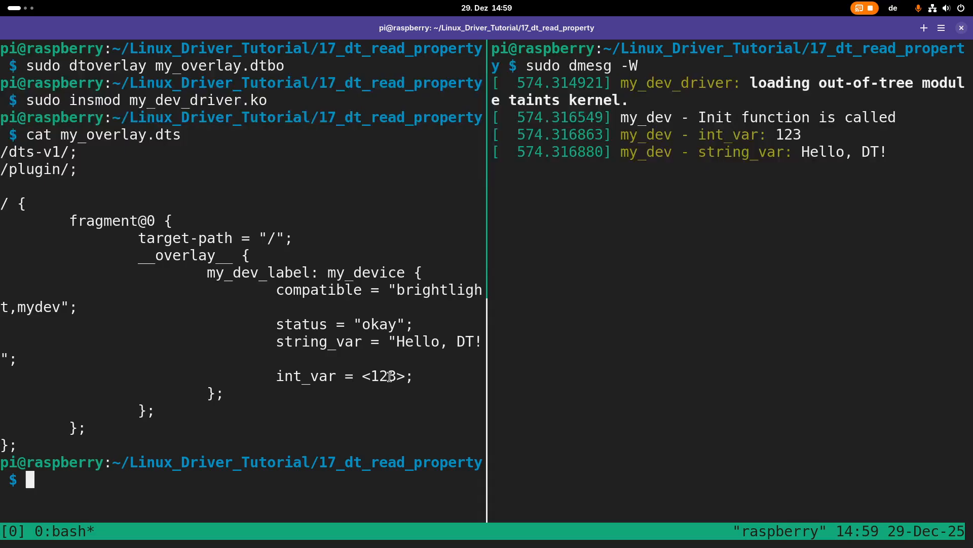
mouse_move(526, 349)
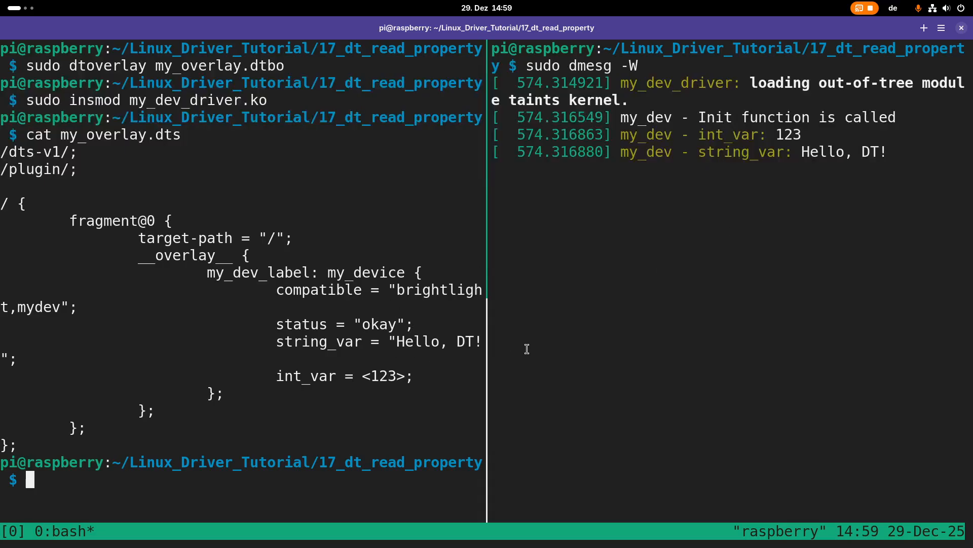